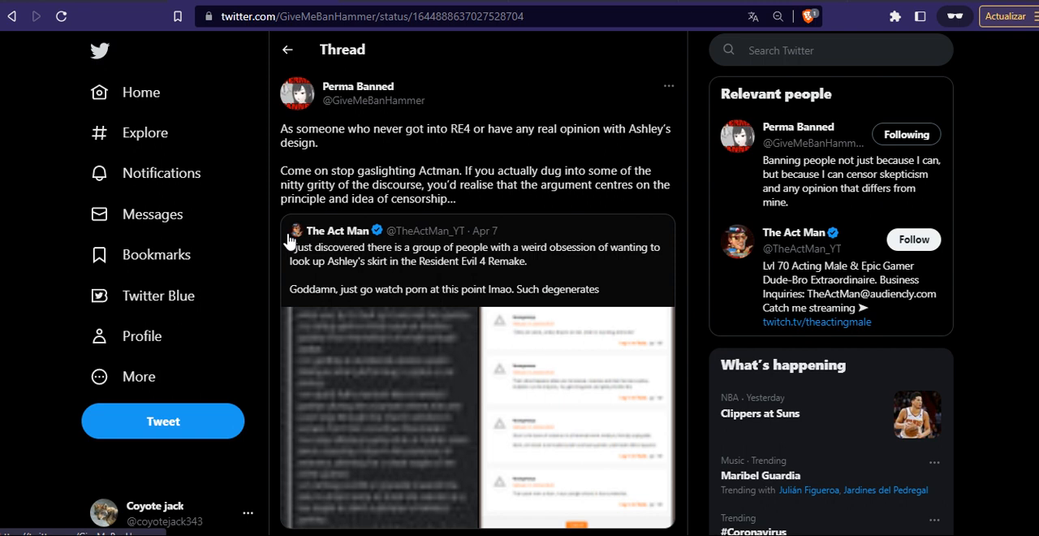
mouse_move(566, 226)
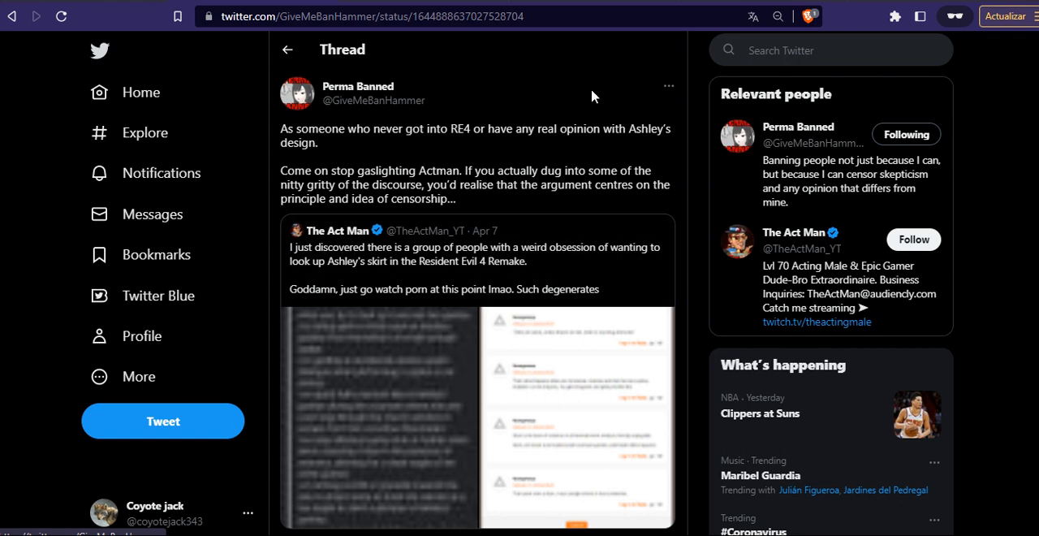
mouse_move(607, 156)
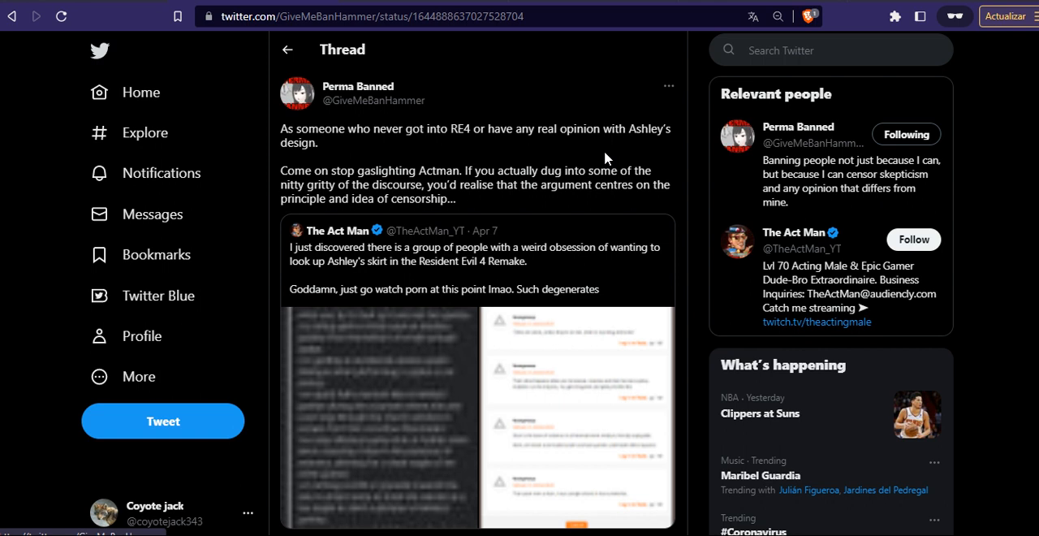
mouse_move(510, 181)
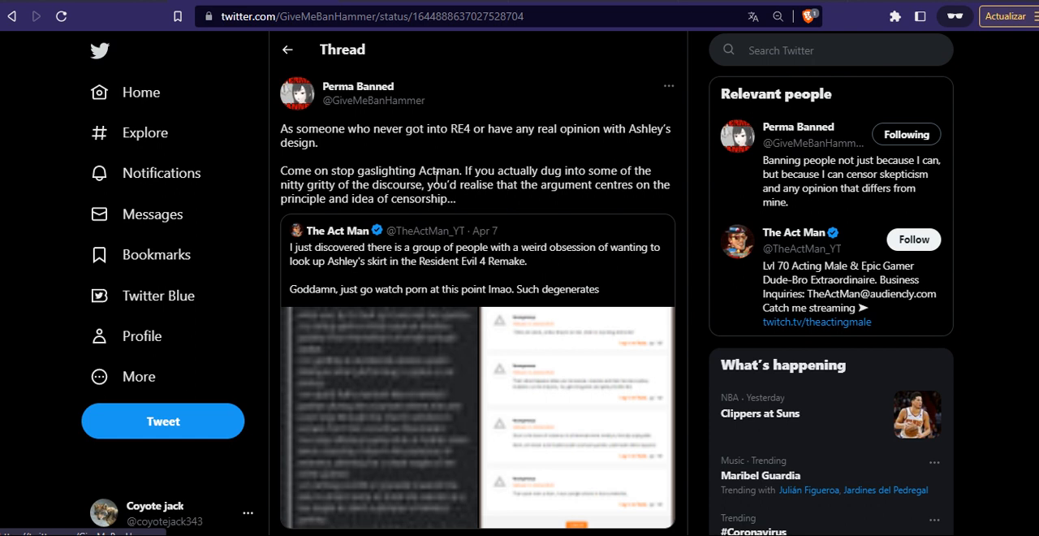
mouse_move(721, 246)
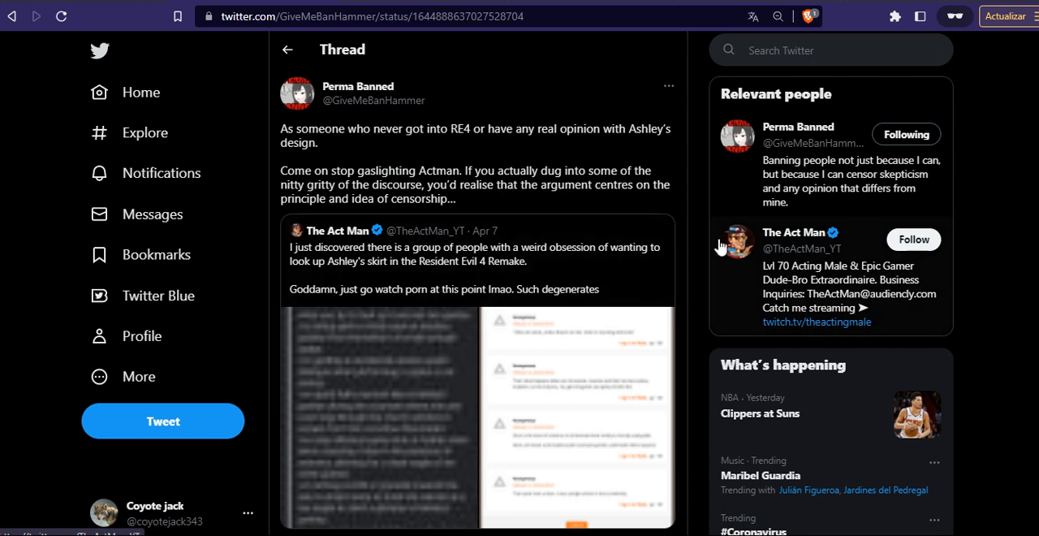
mouse_move(601, 282)
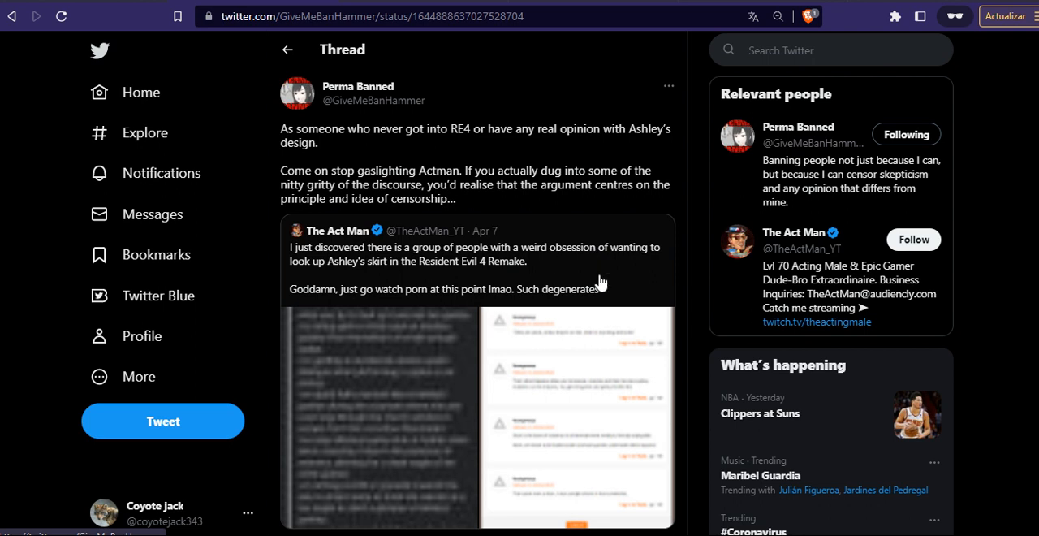
mouse_move(599, 248)
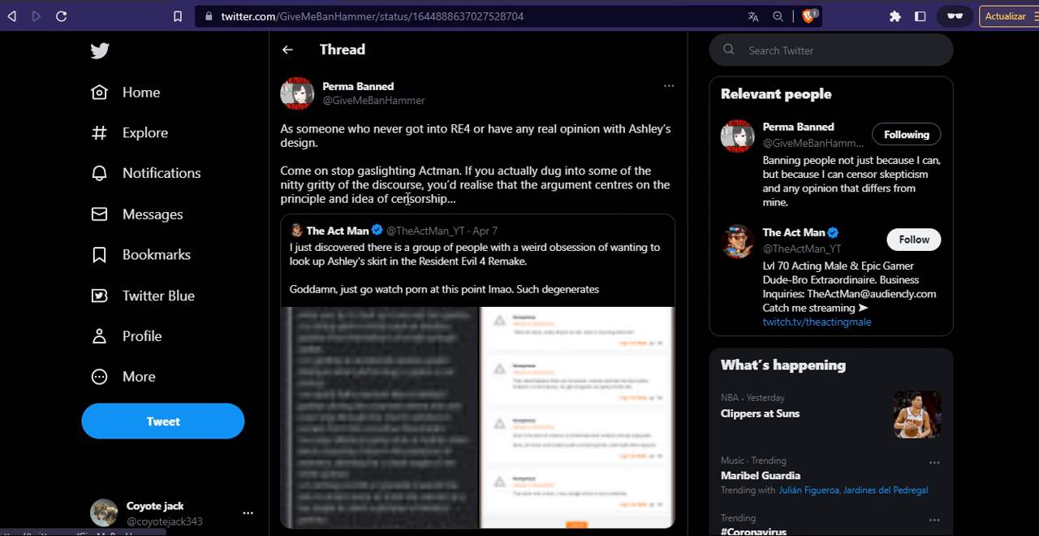
mouse_move(534, 171)
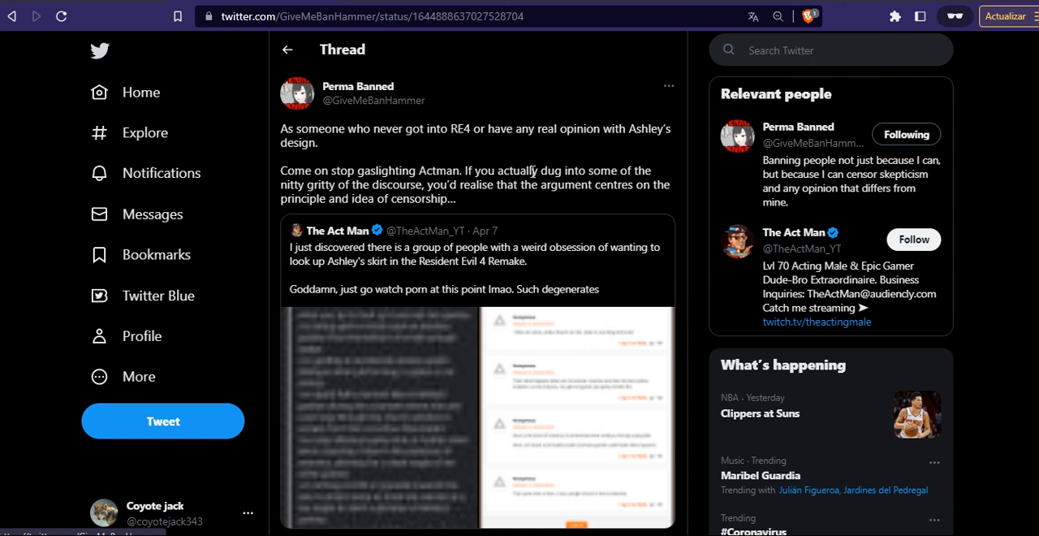
mouse_move(629, 230)
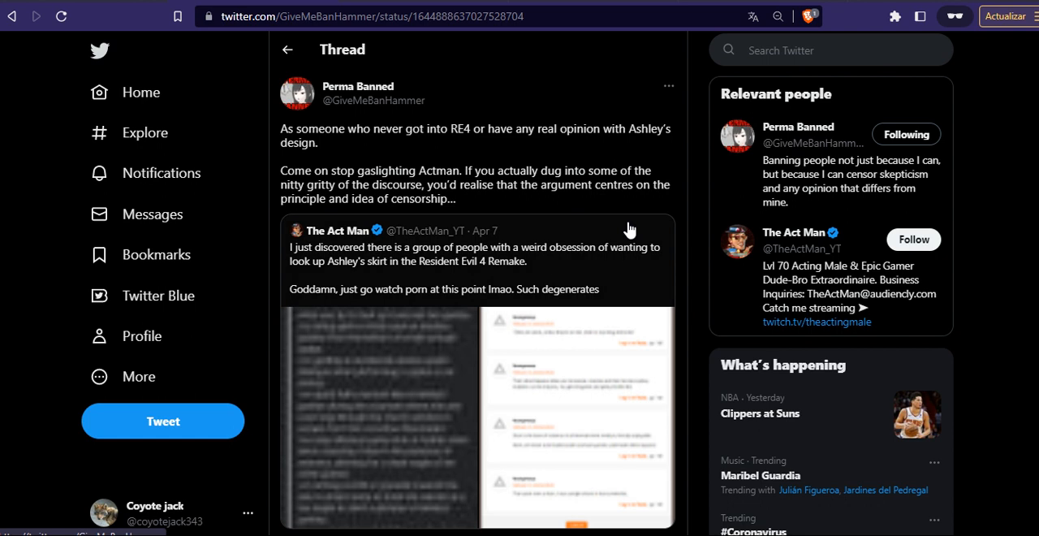
mouse_move(629, 228)
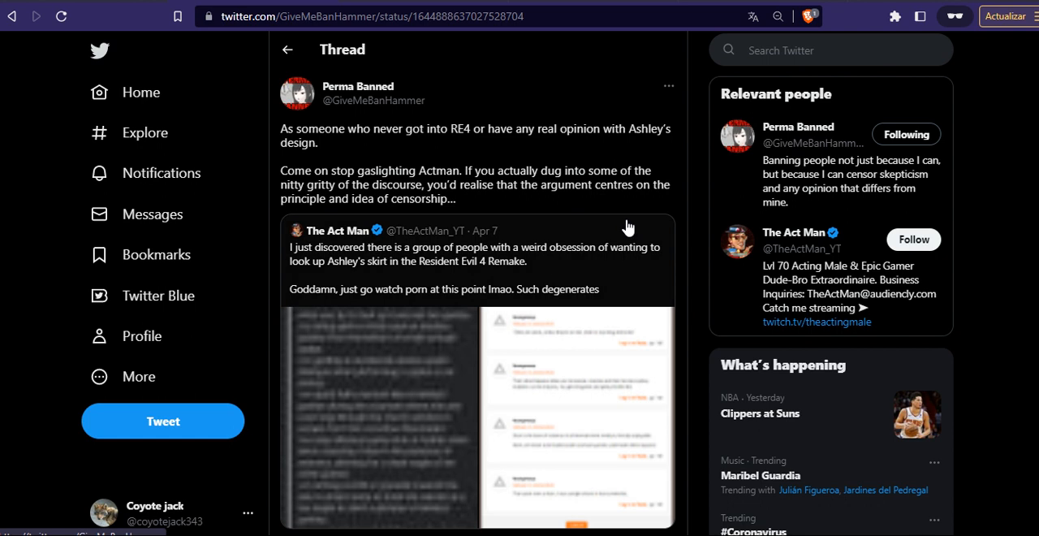
mouse_move(625, 228)
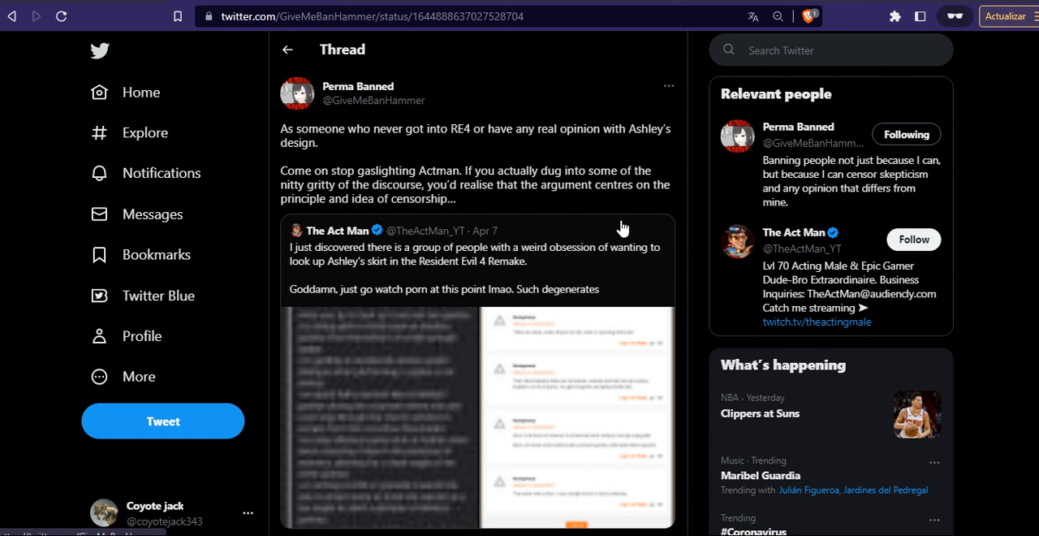
mouse_move(560, 278)
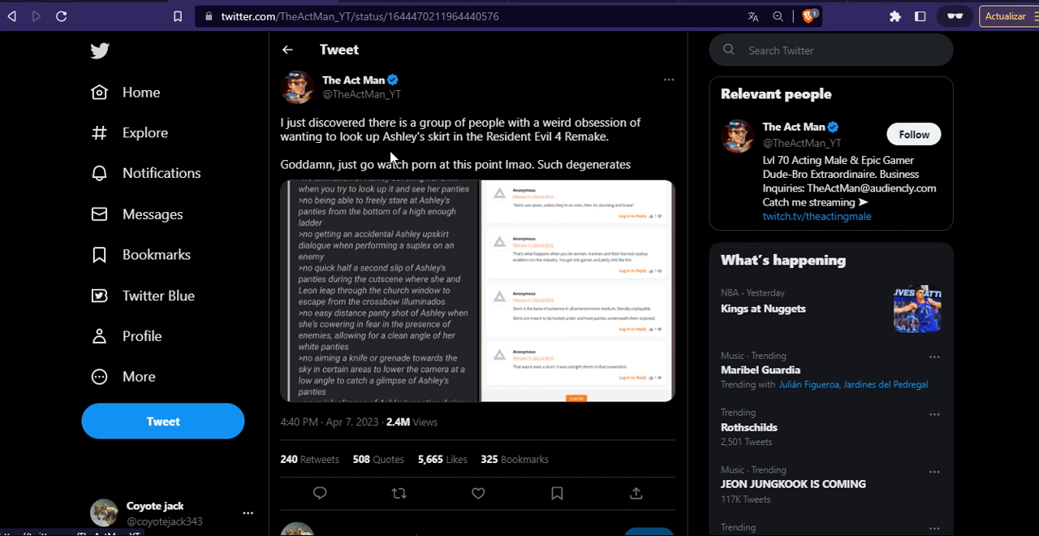
mouse_move(382, 158)
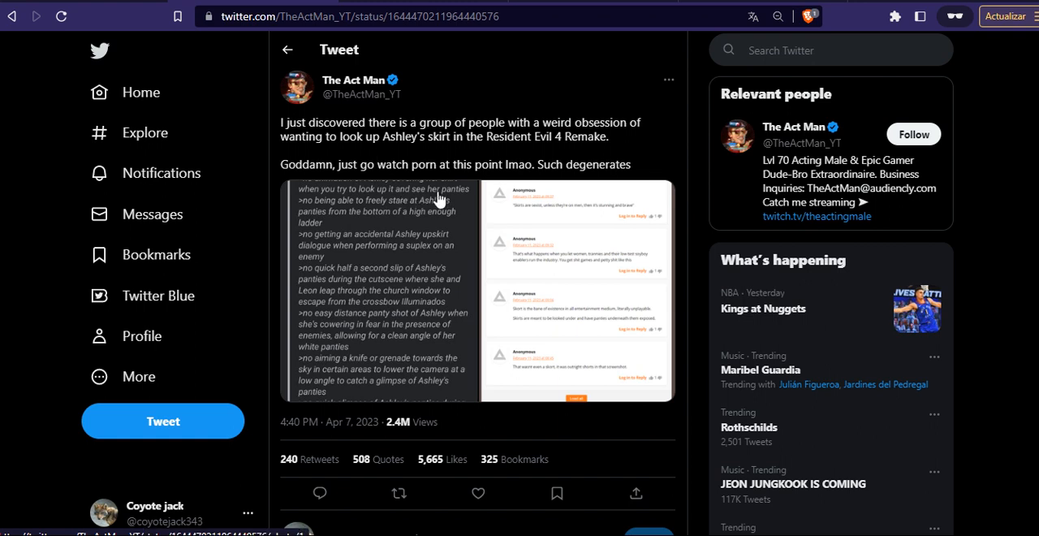
mouse_move(441, 203)
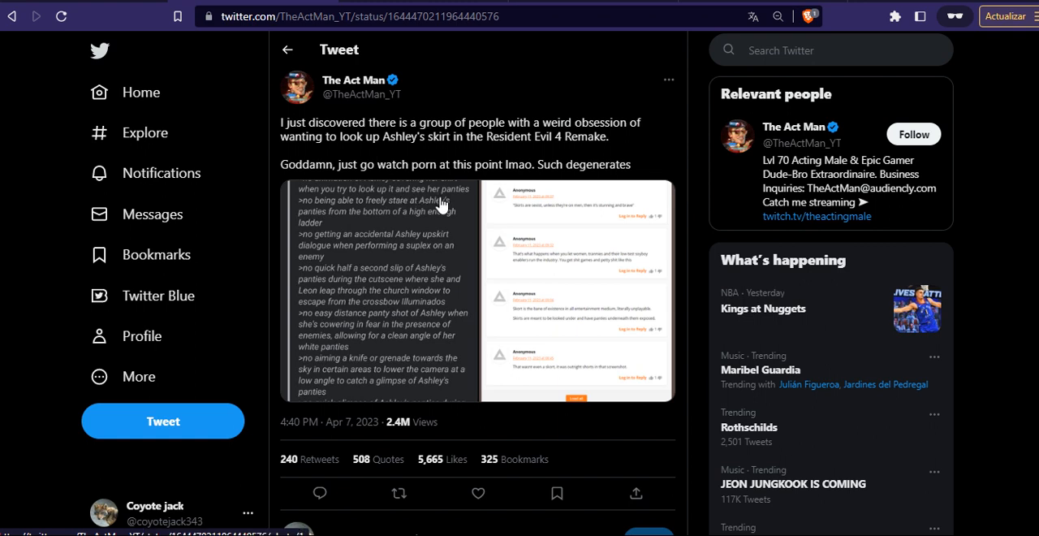
mouse_move(422, 210)
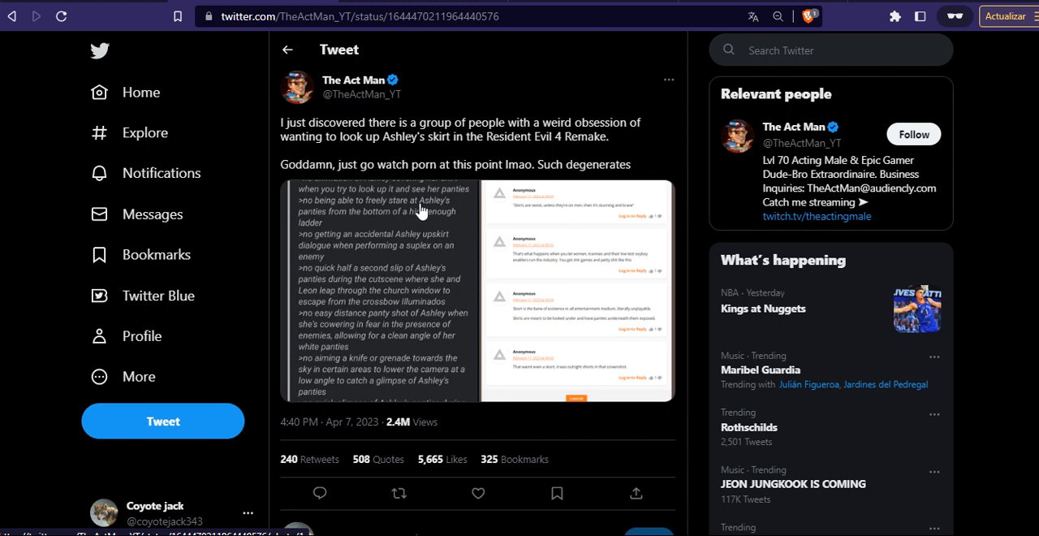
mouse_move(420, 213)
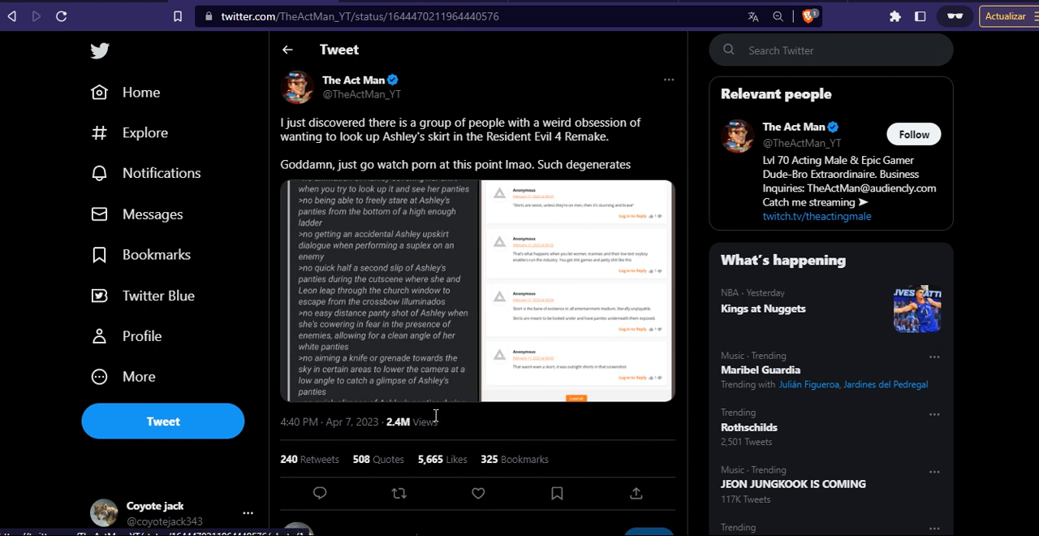
mouse_move(478, 317)
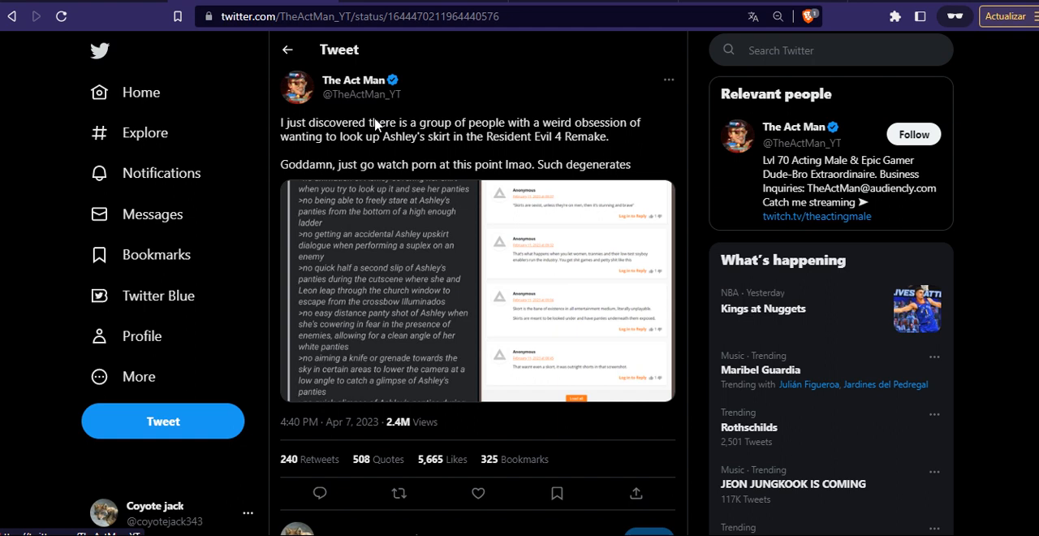
mouse_move(466, 313)
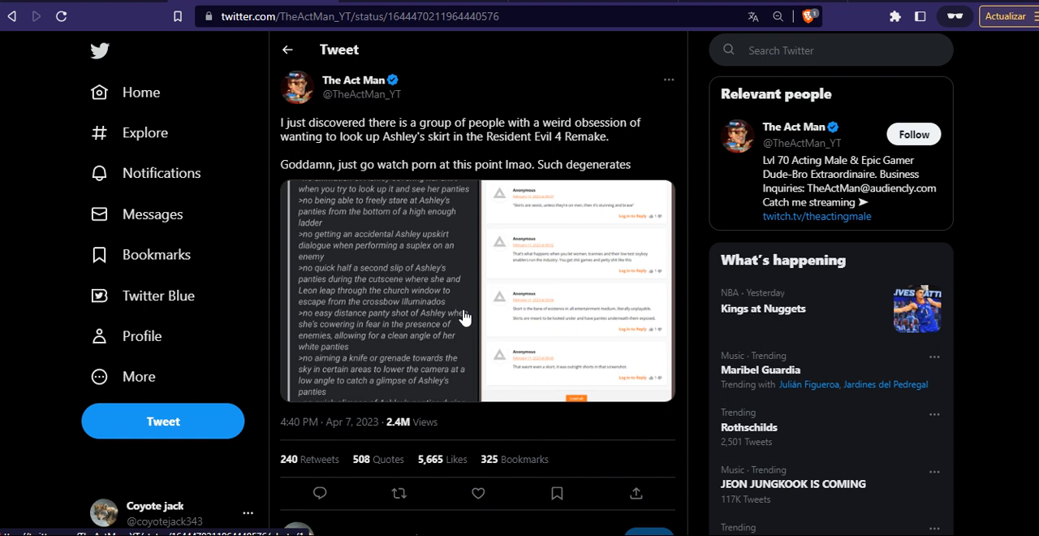
mouse_move(432, 355)
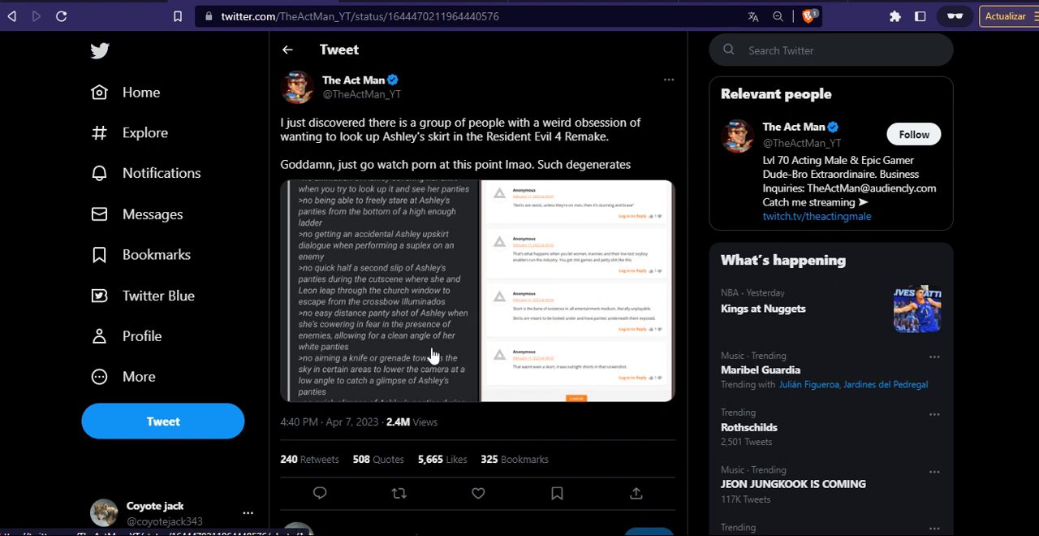
mouse_move(426, 372)
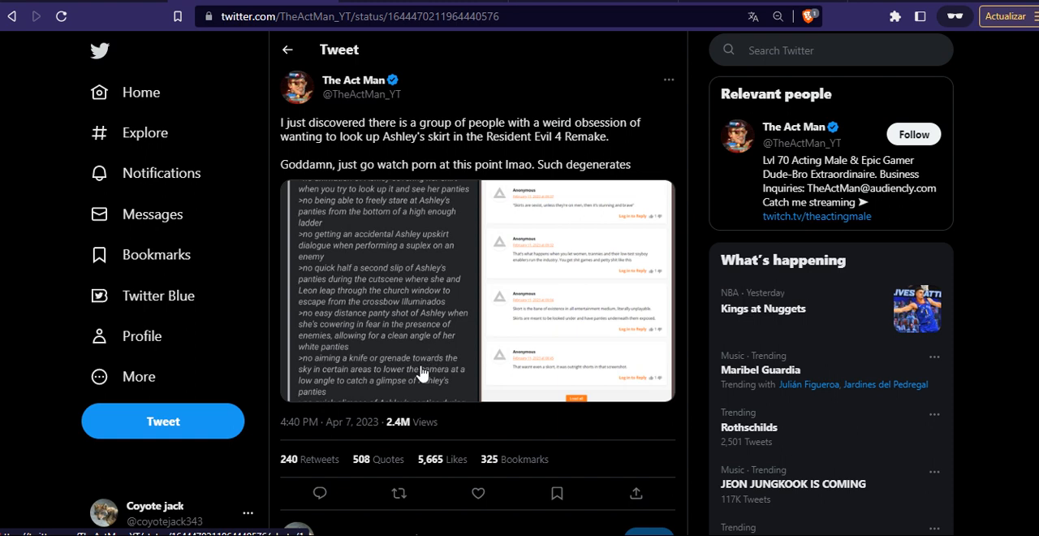
mouse_move(396, 380)
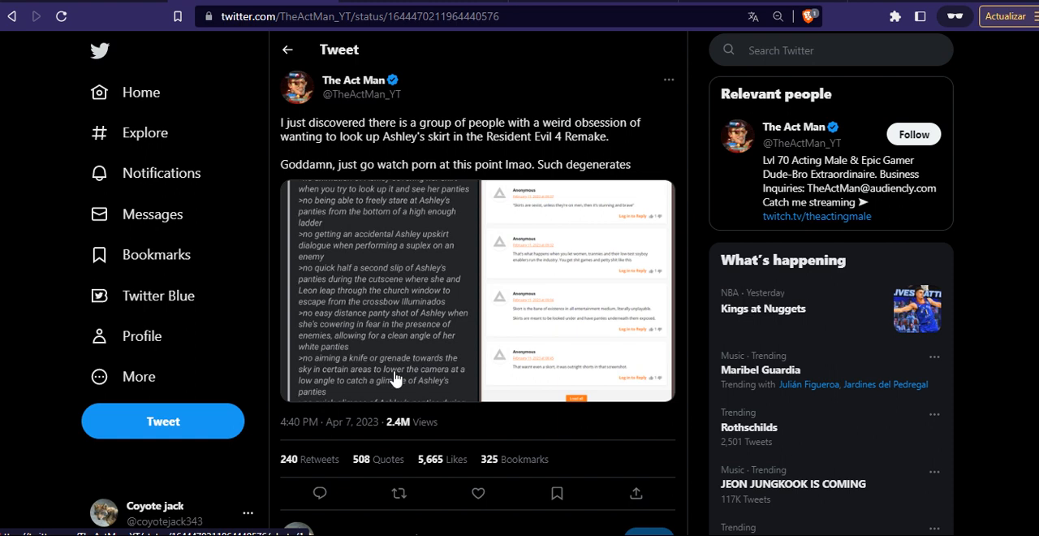
mouse_move(400, 374)
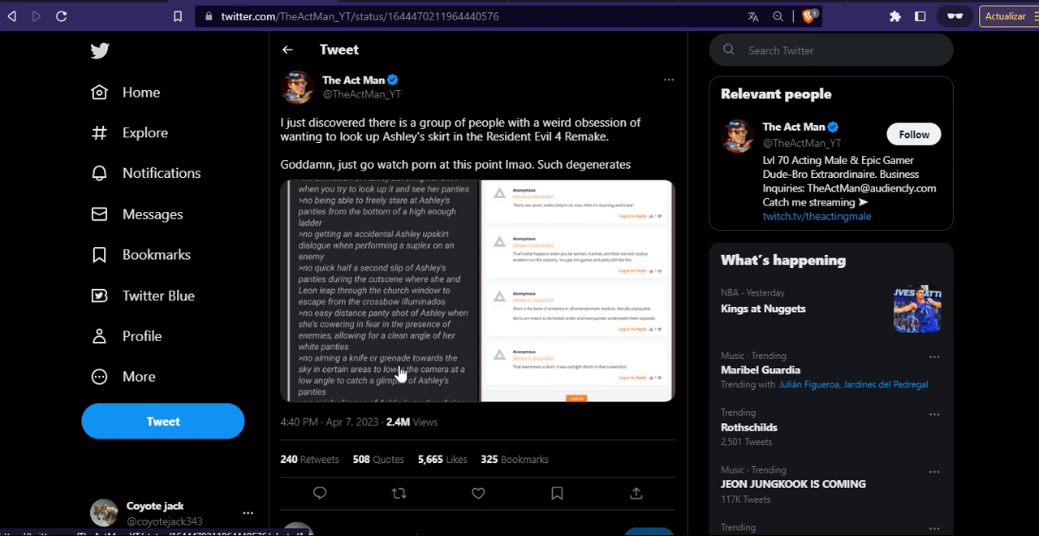
mouse_move(373, 379)
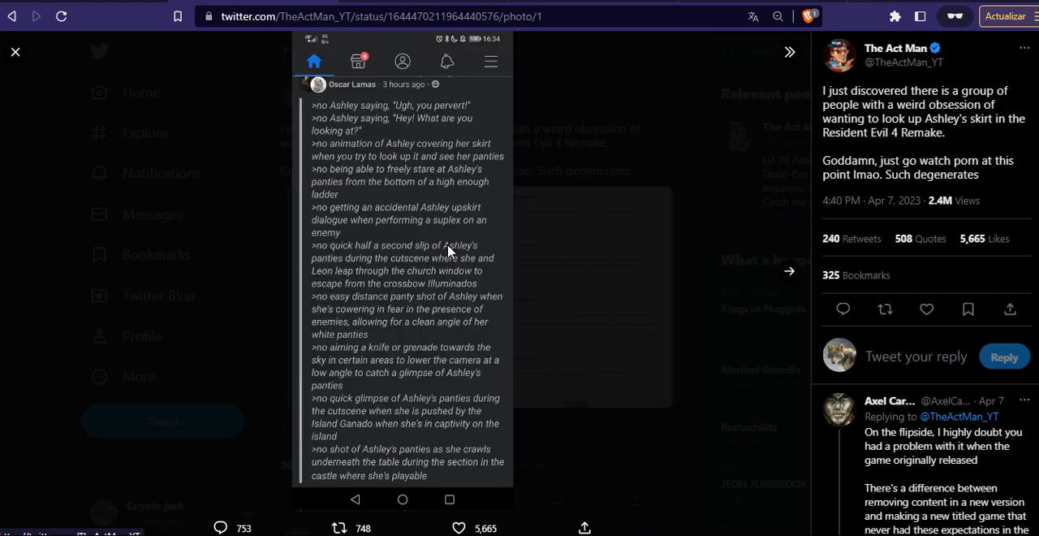
mouse_move(509, 268)
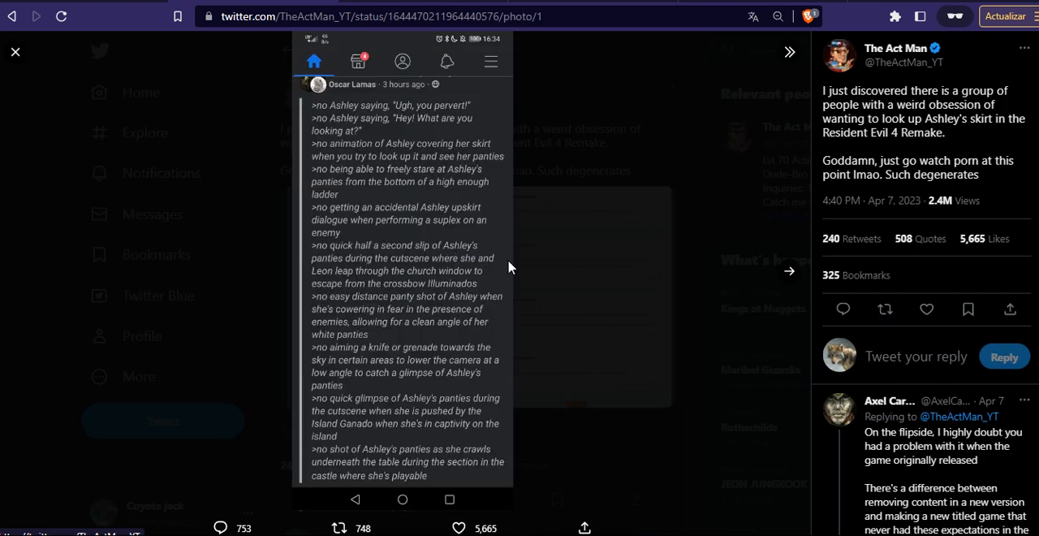
mouse_move(387, 90)
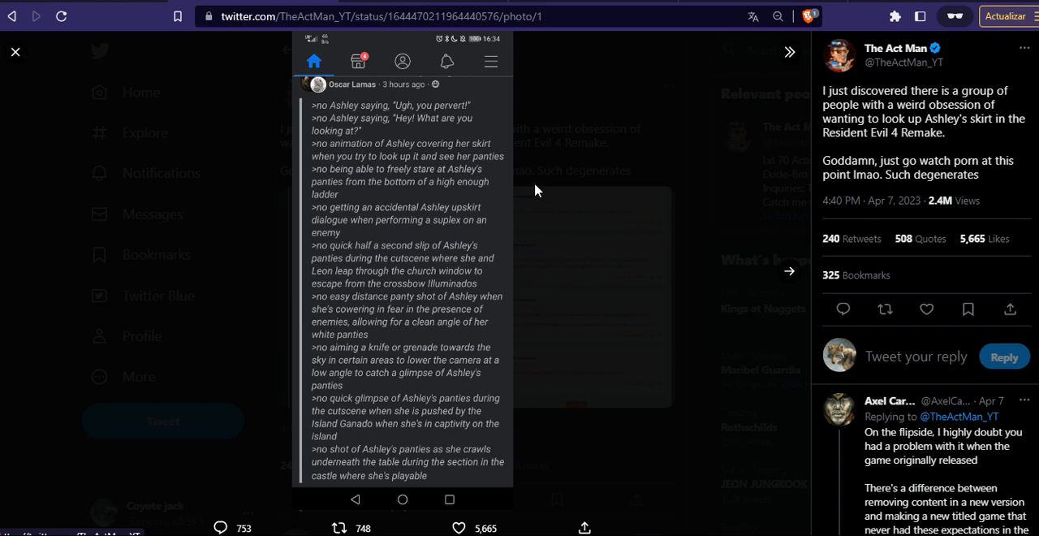
mouse_move(404, 109)
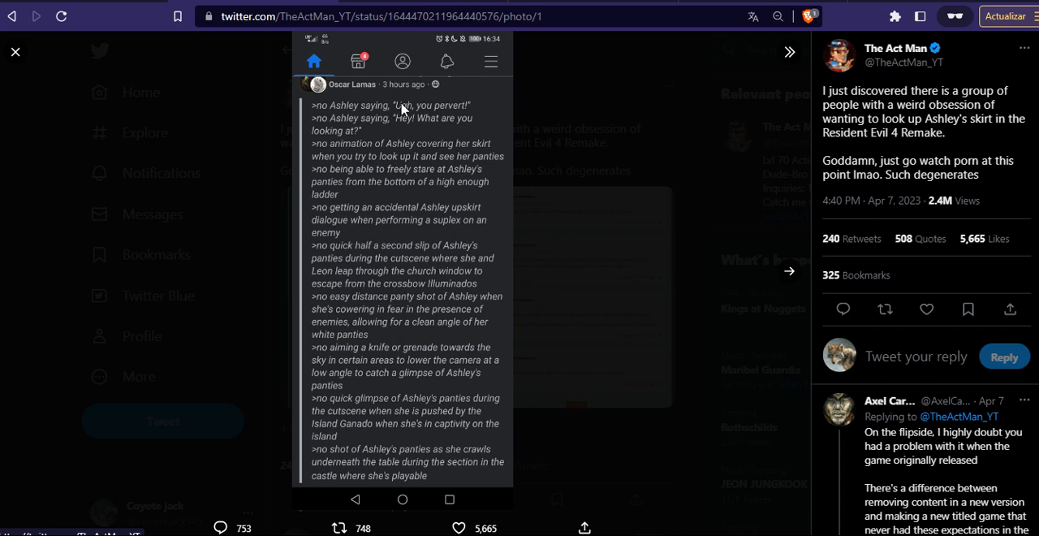
mouse_move(572, 249)
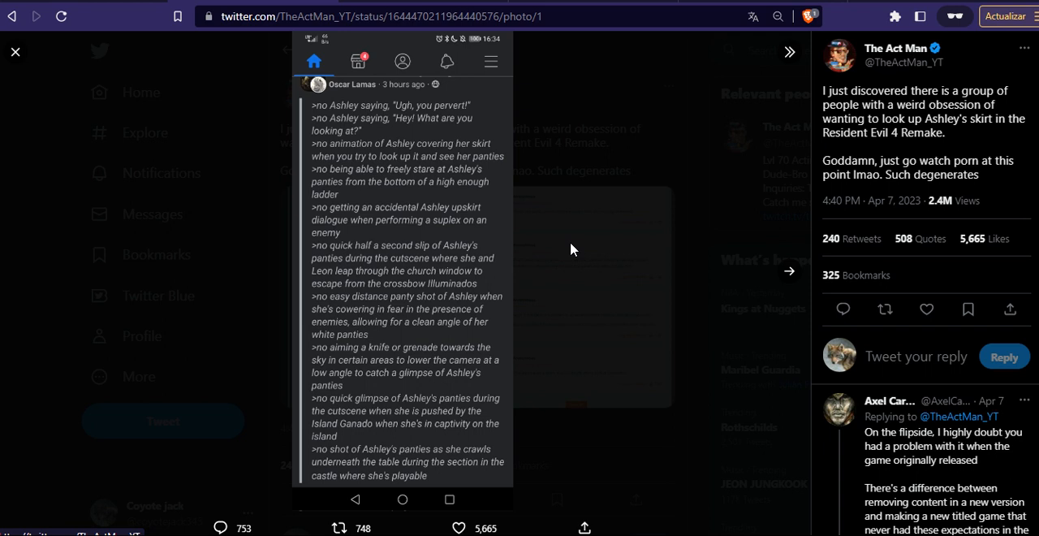
mouse_move(292, 373)
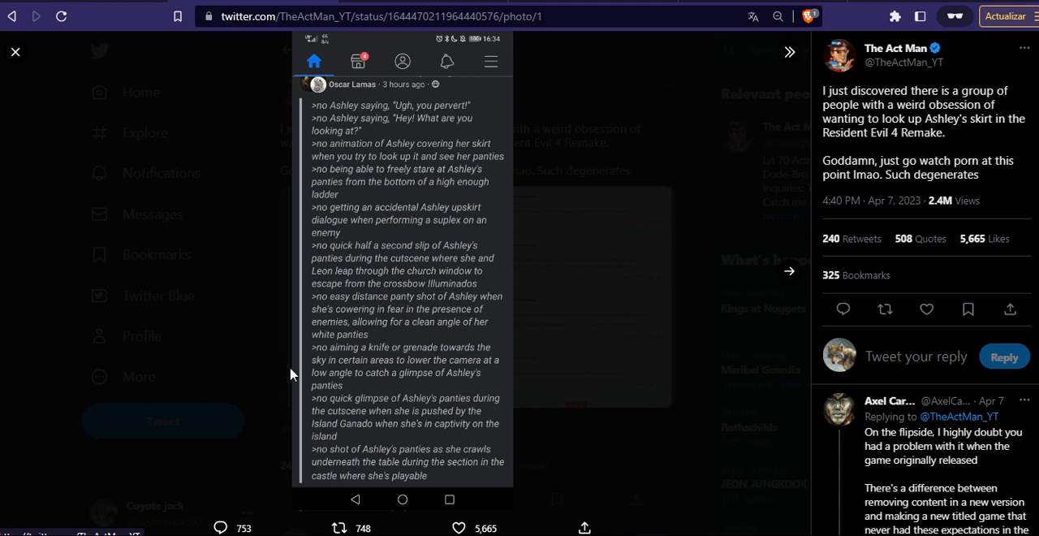
mouse_move(403, 297)
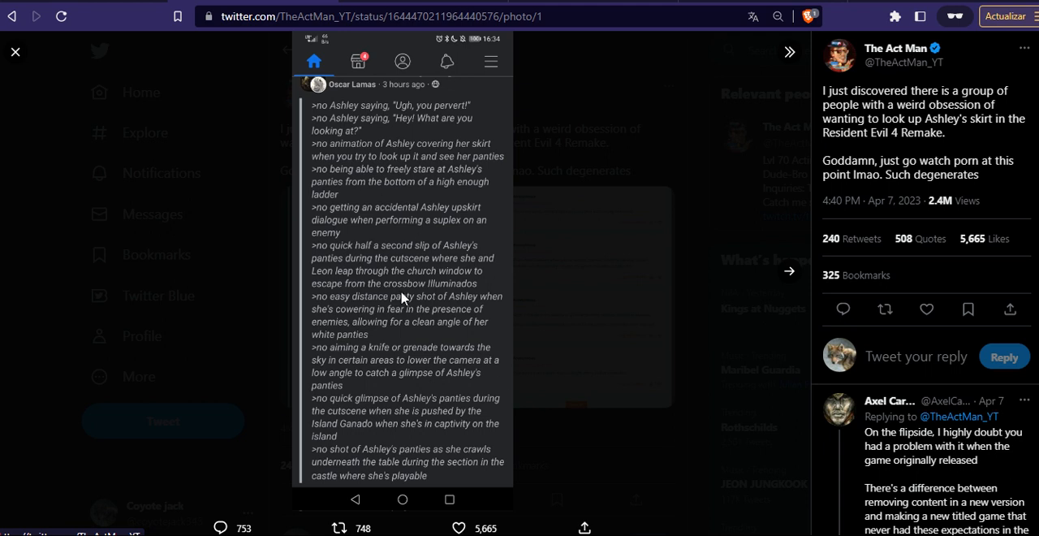
Advance the photo viewer to the second image in The Act Man's tweet
click(787, 271)
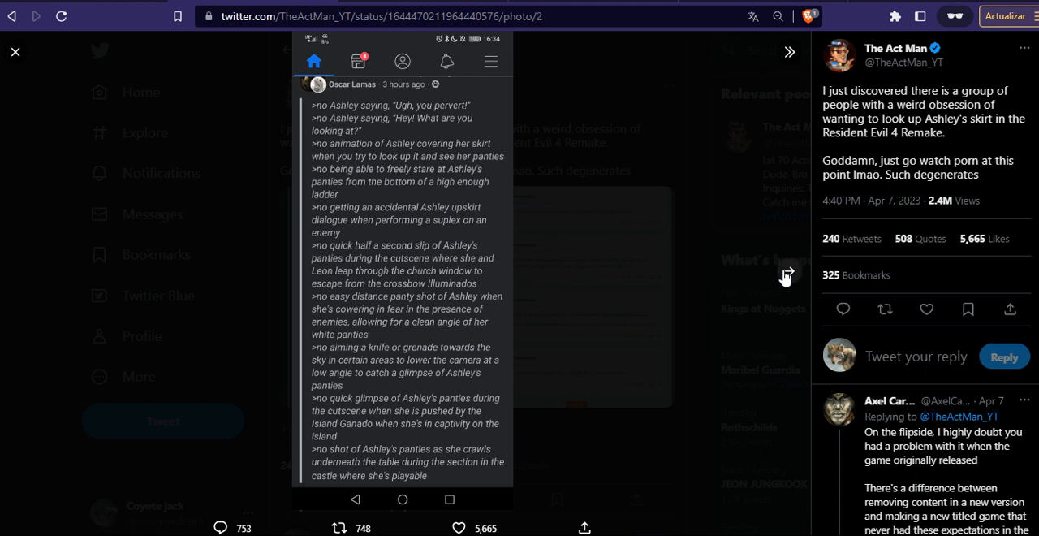
Advance again so the skirt-mocking comments screenshot loads in the viewer
click(788, 272)
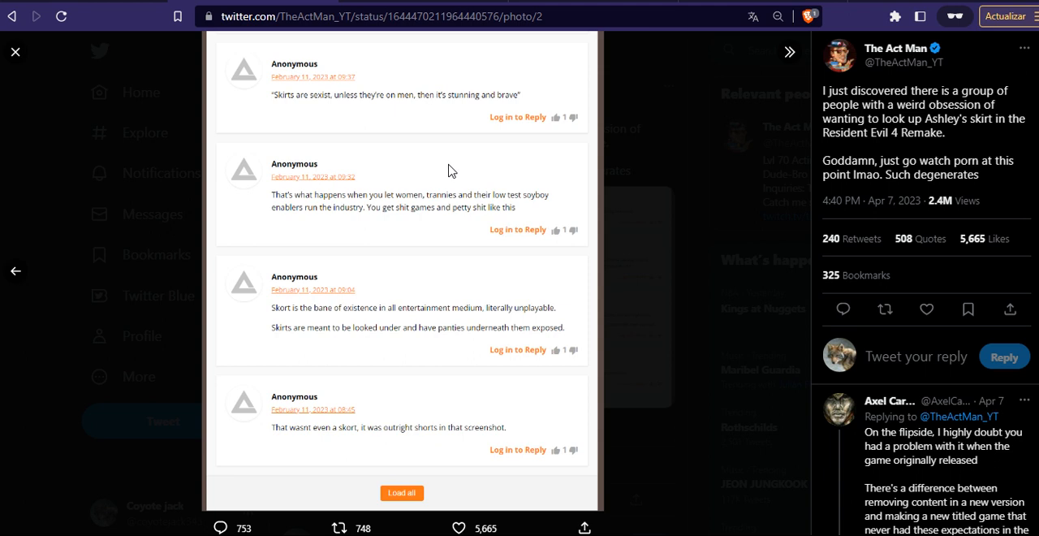
mouse_move(657, 183)
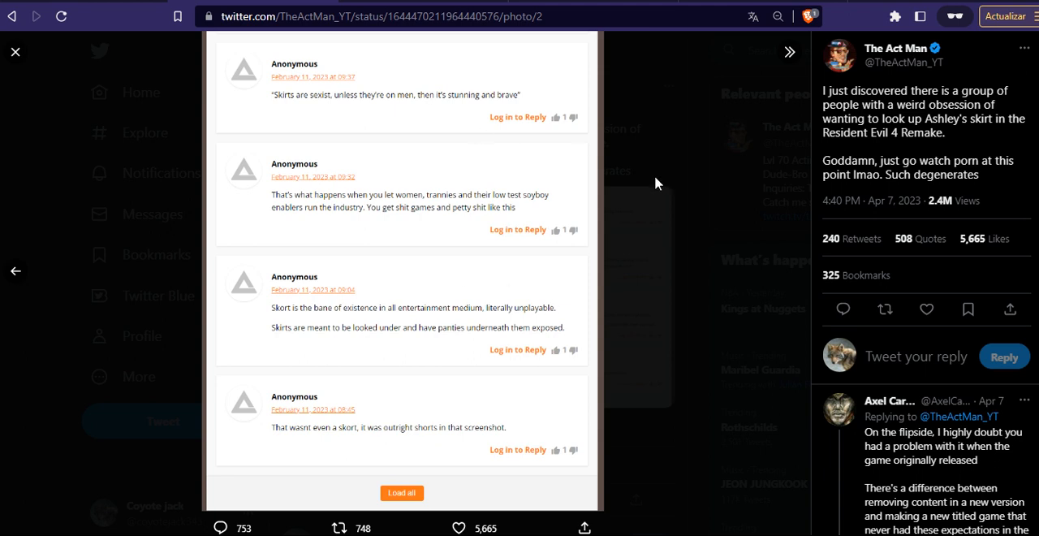
mouse_move(113, 296)
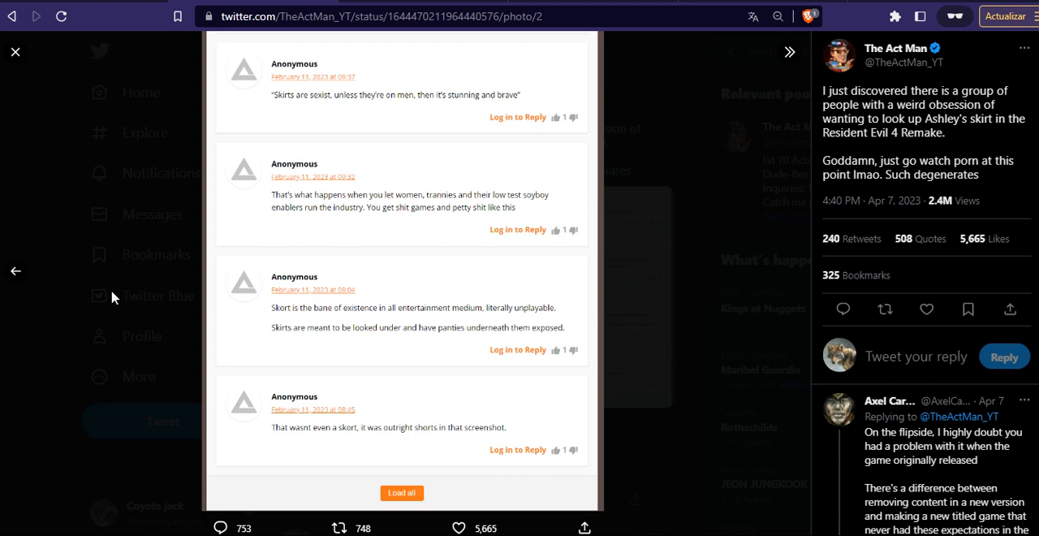
mouse_move(575, 226)
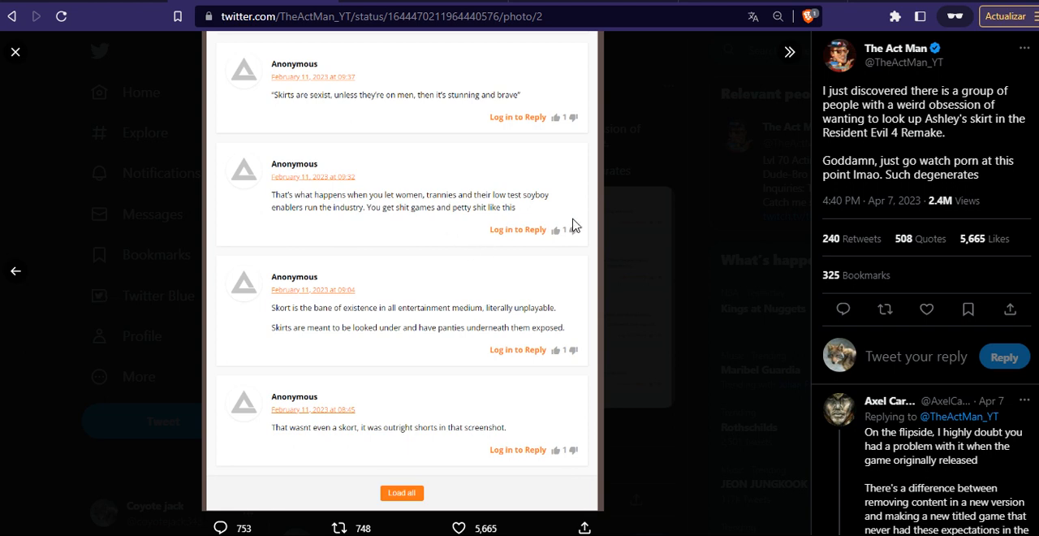
mouse_move(385, 237)
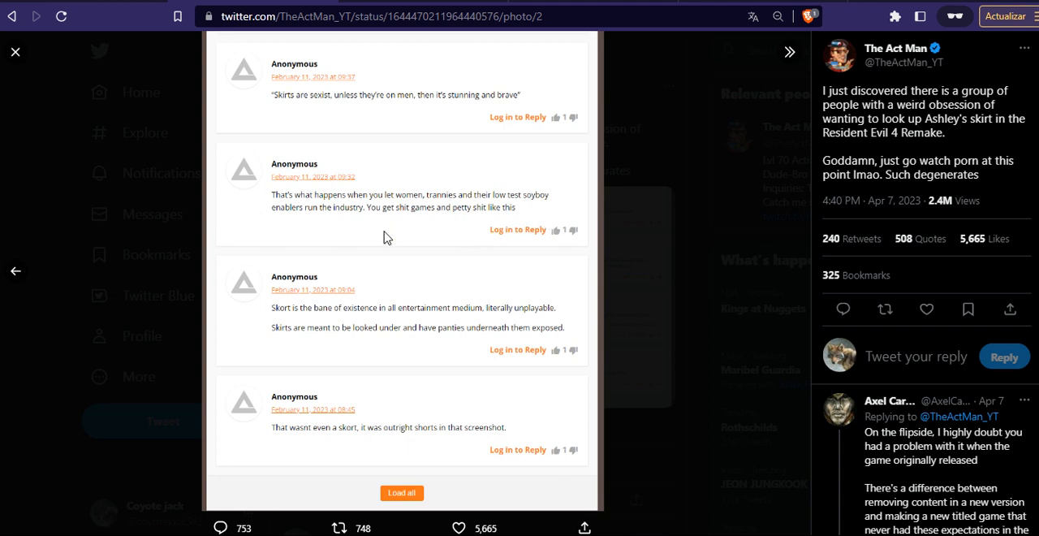
mouse_move(387, 225)
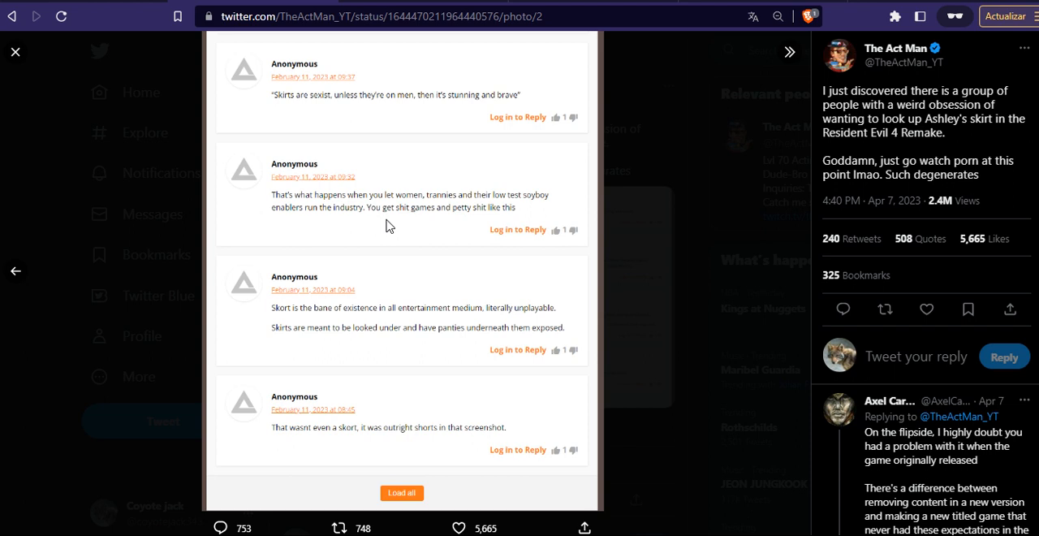
mouse_move(393, 240)
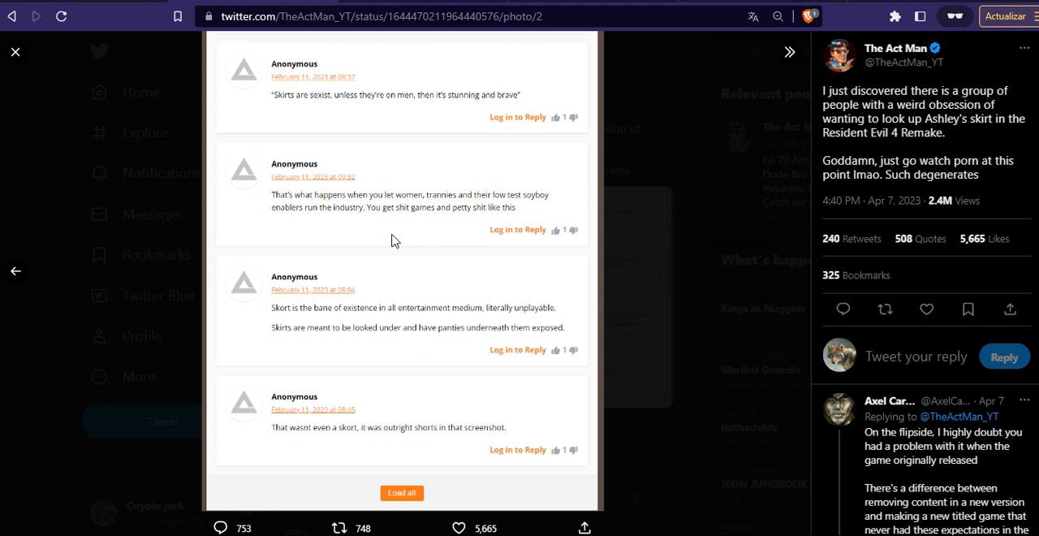
mouse_move(330, 338)
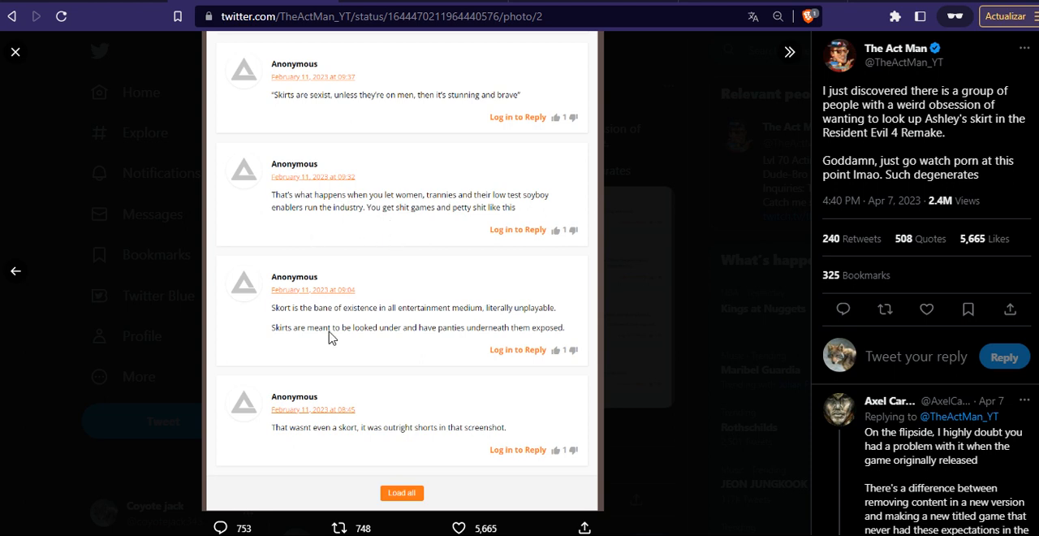
mouse_move(13, 272)
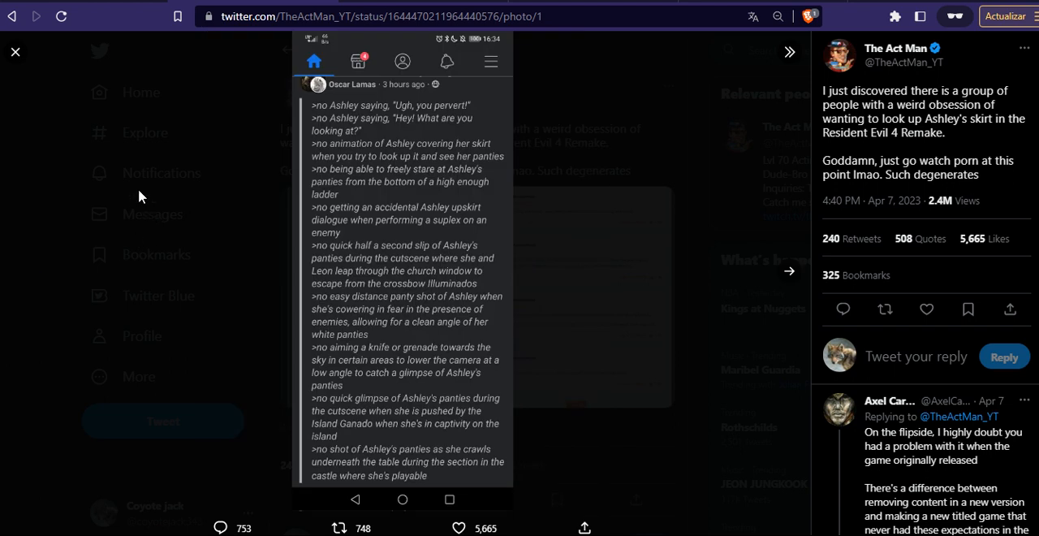
mouse_move(657, 229)
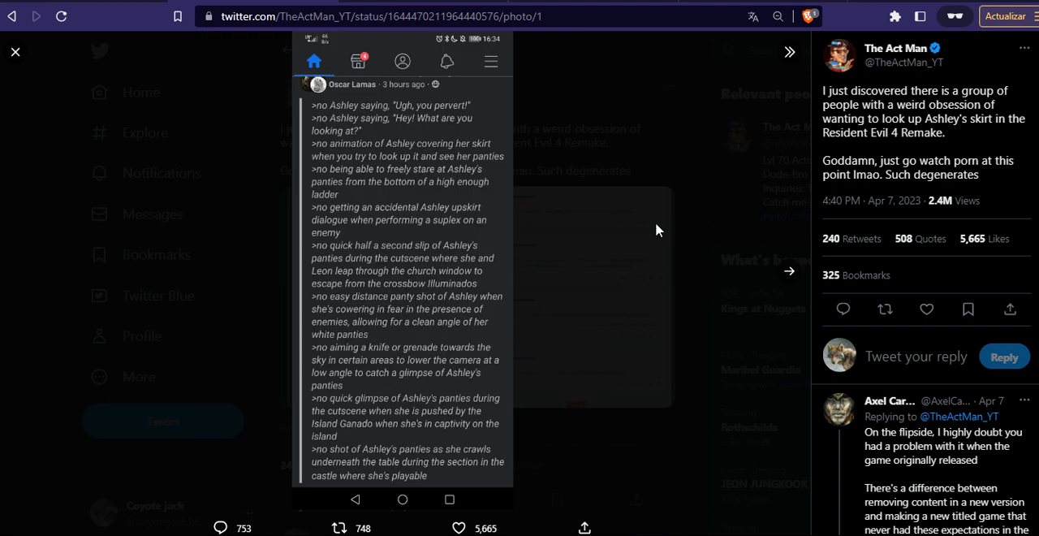
mouse_move(611, 237)
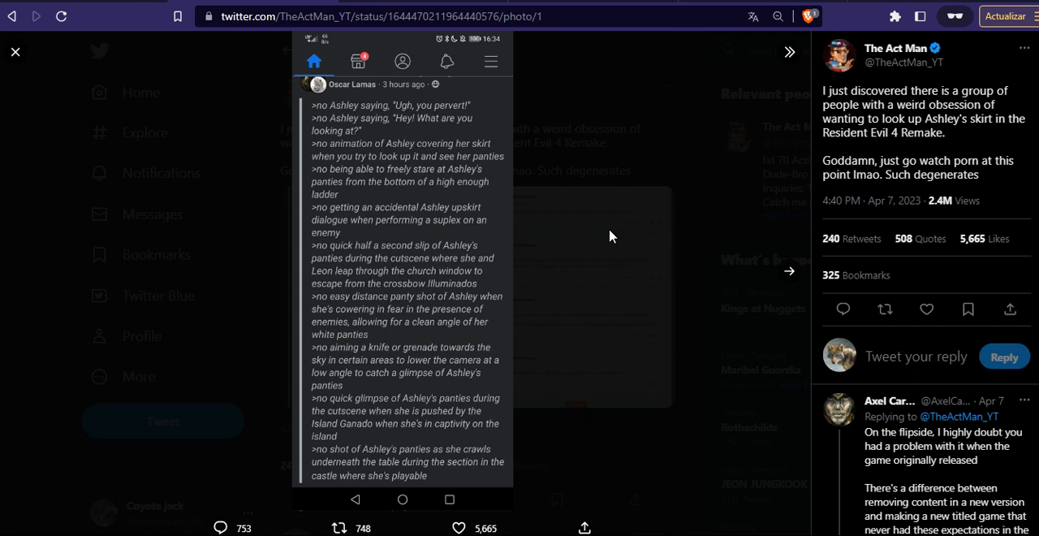
mouse_move(607, 236)
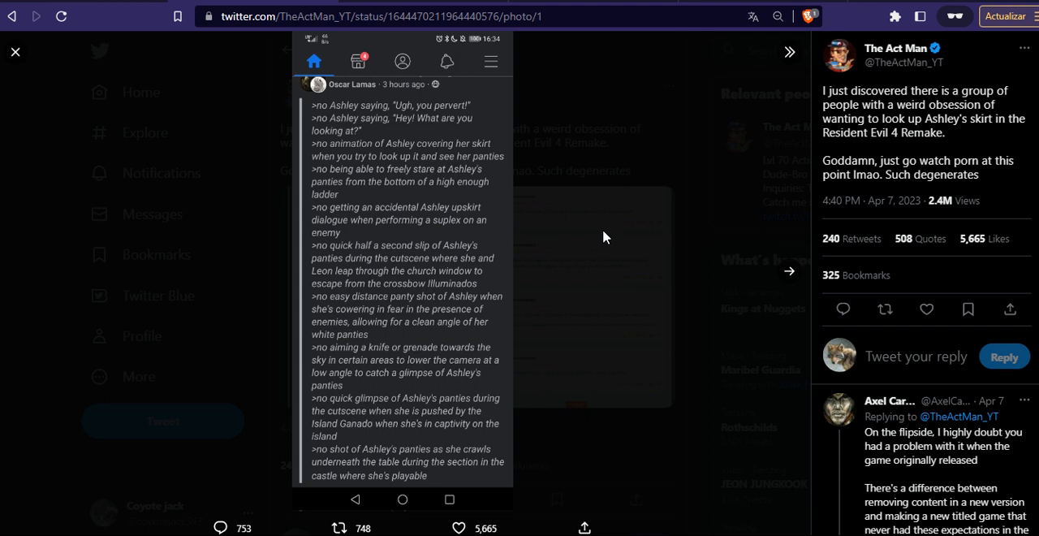
mouse_move(579, 250)
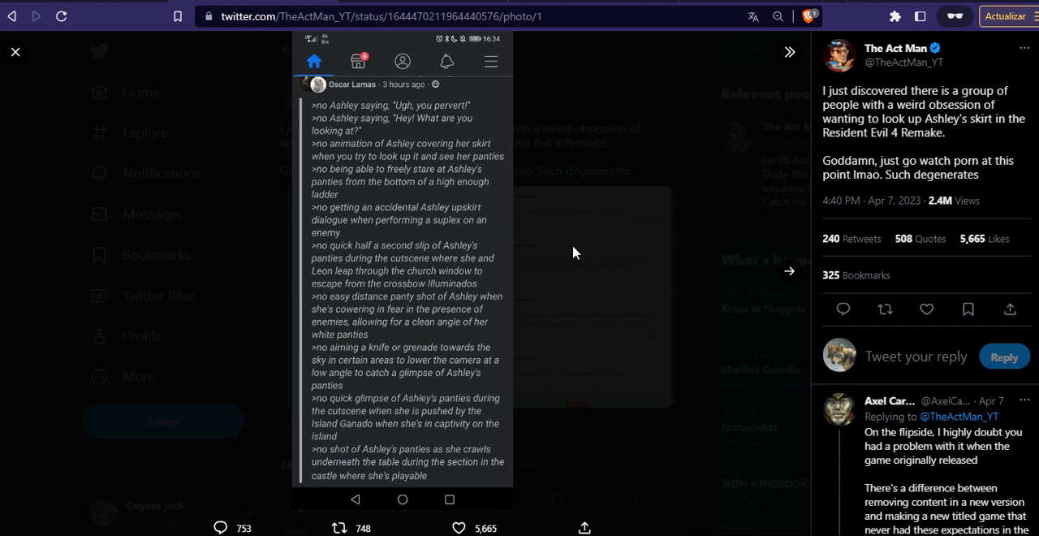
mouse_move(568, 226)
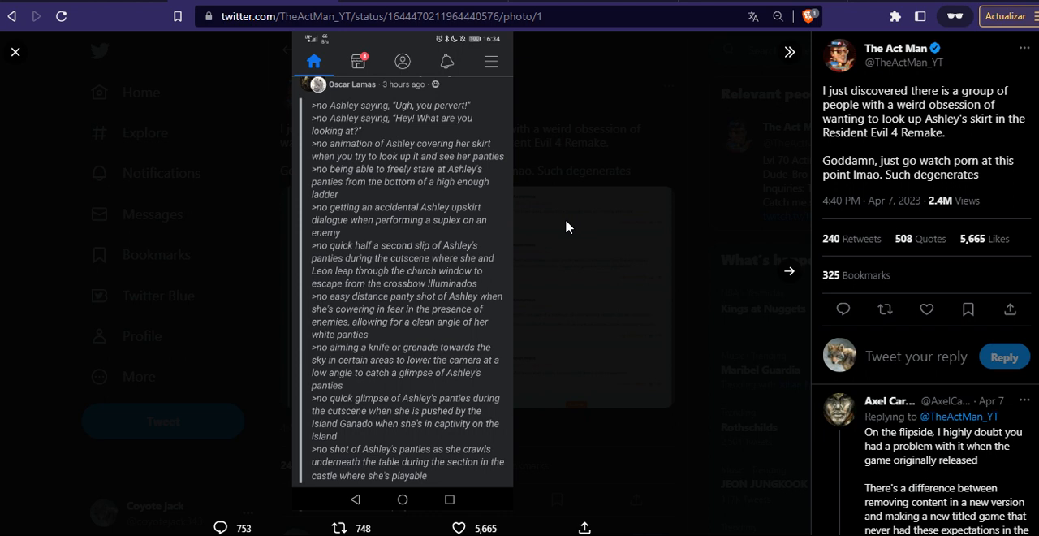
mouse_move(542, 221)
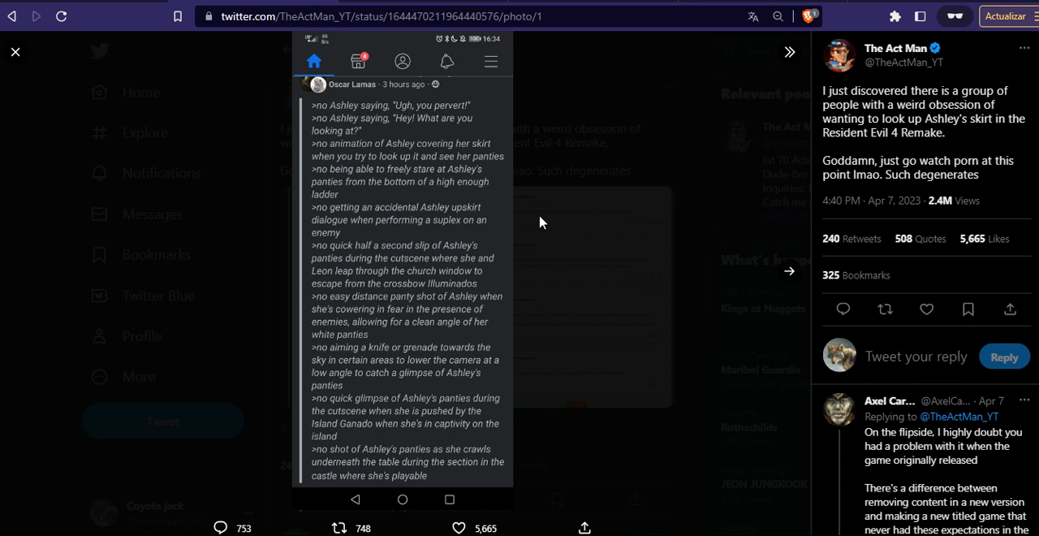
mouse_move(594, 243)
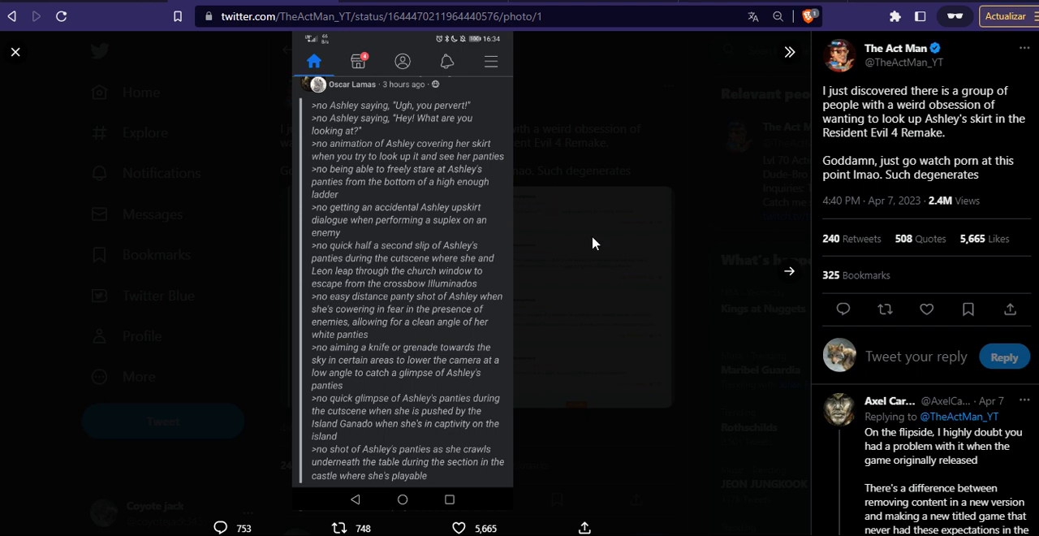
mouse_move(479, 143)
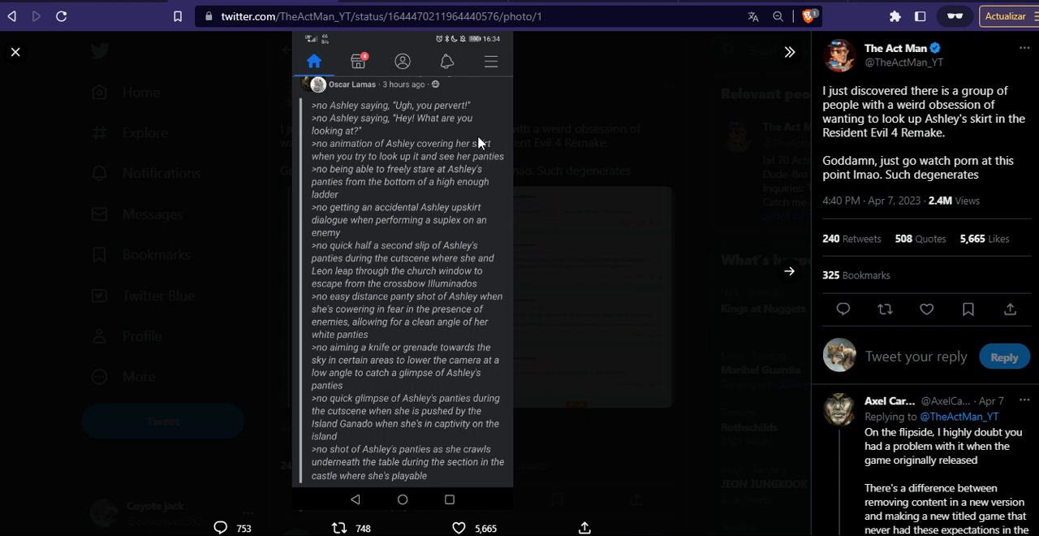
mouse_move(521, 285)
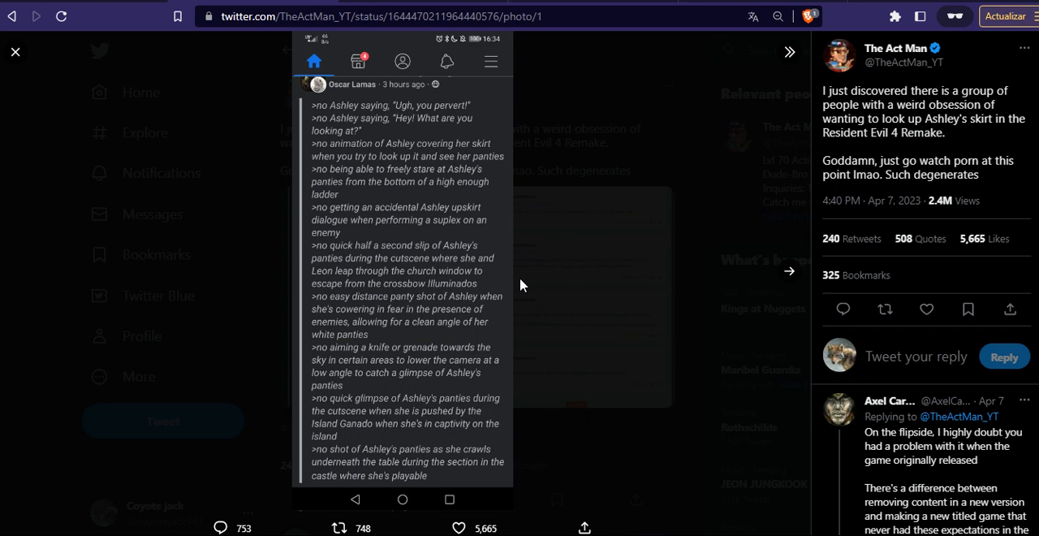
mouse_move(521, 290)
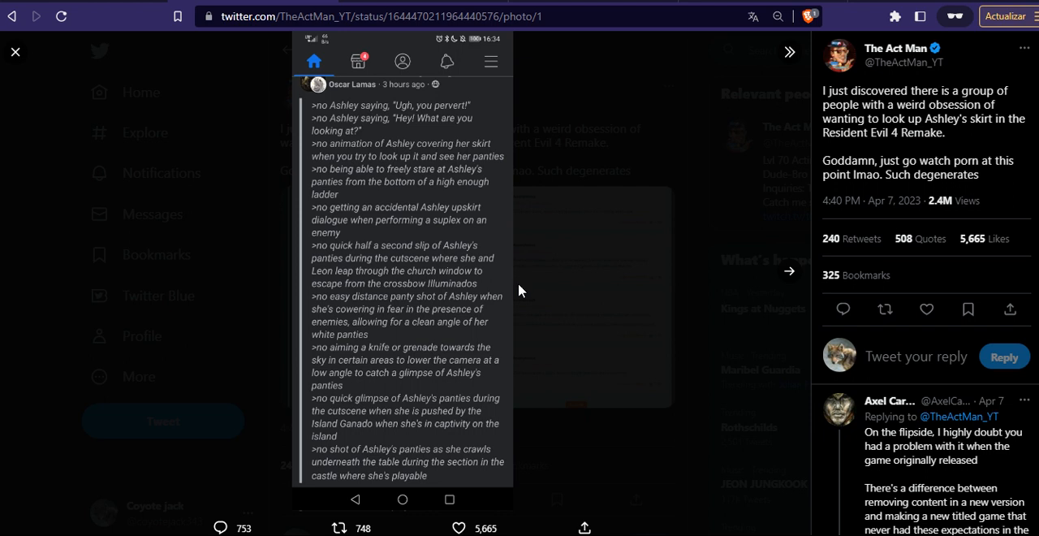
mouse_move(517, 293)
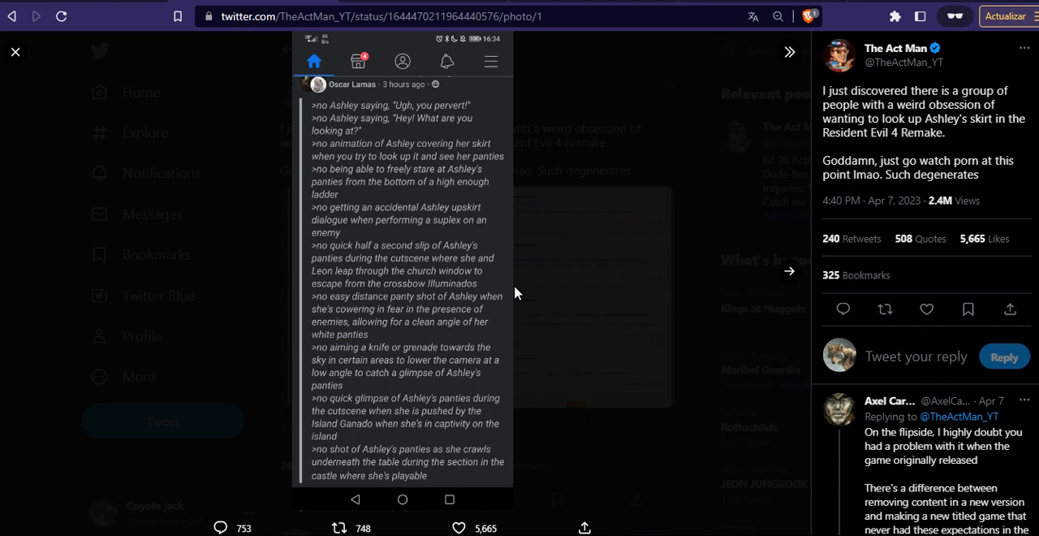
mouse_move(598, 290)
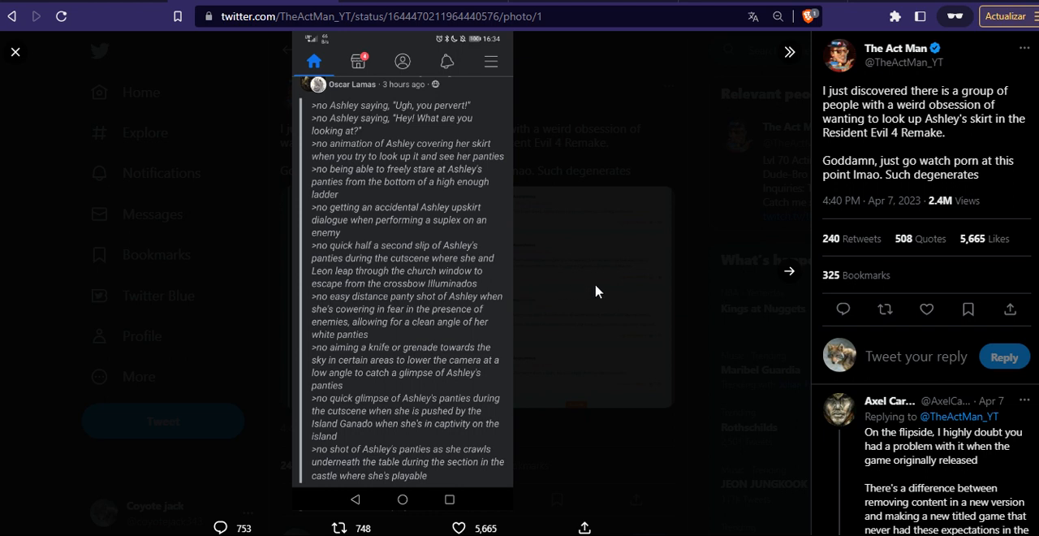
mouse_move(544, 251)
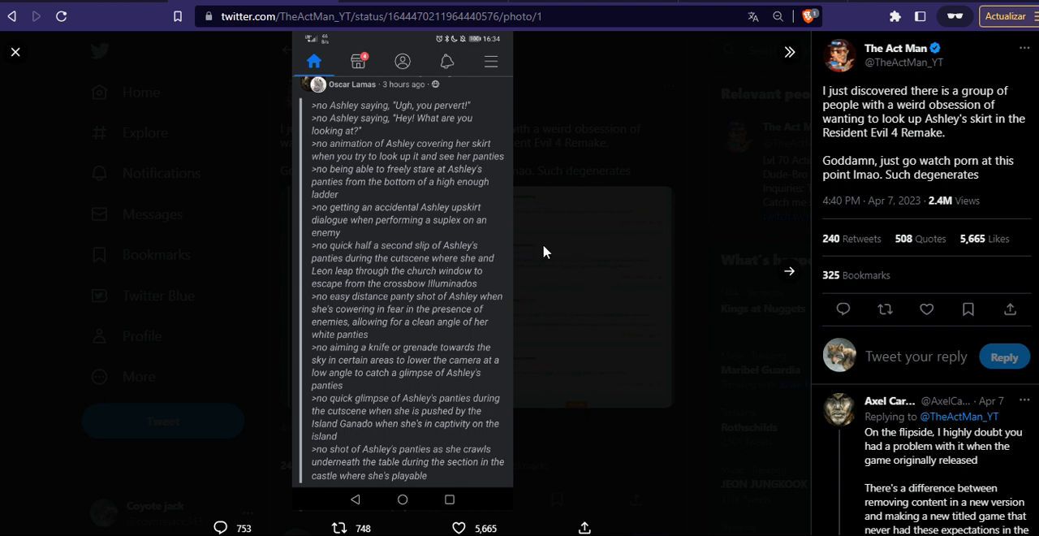
mouse_move(524, 302)
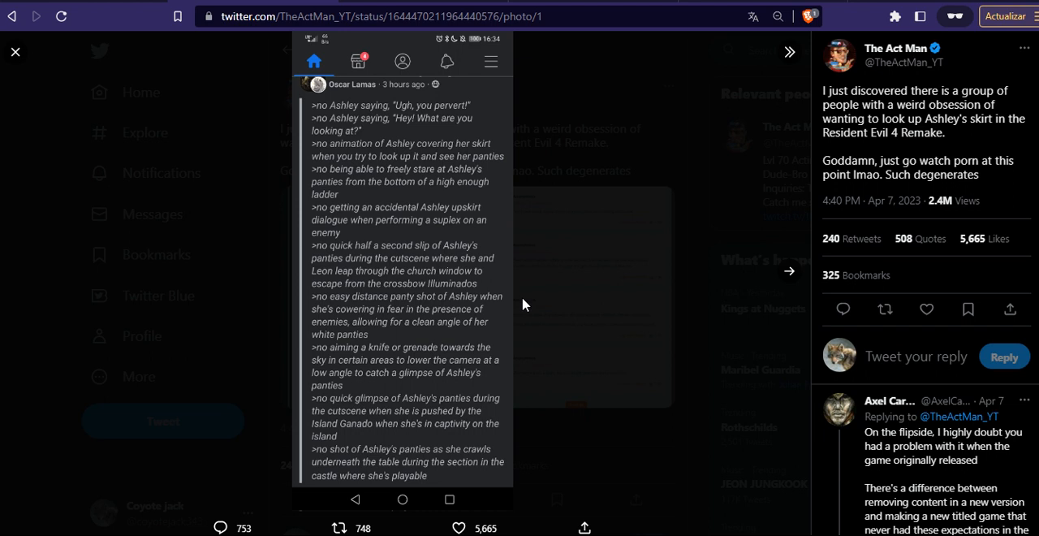
mouse_move(556, 267)
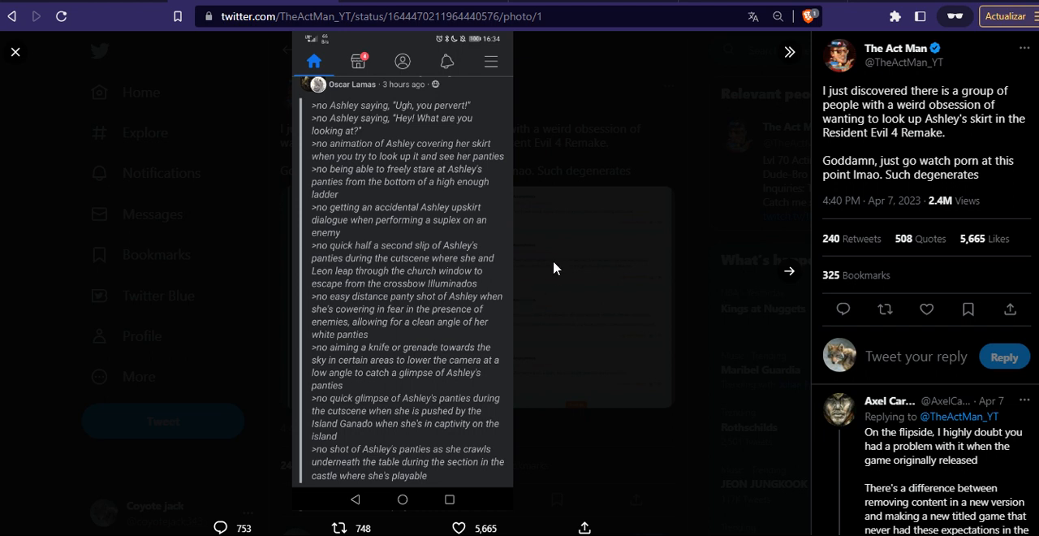
mouse_move(483, 185)
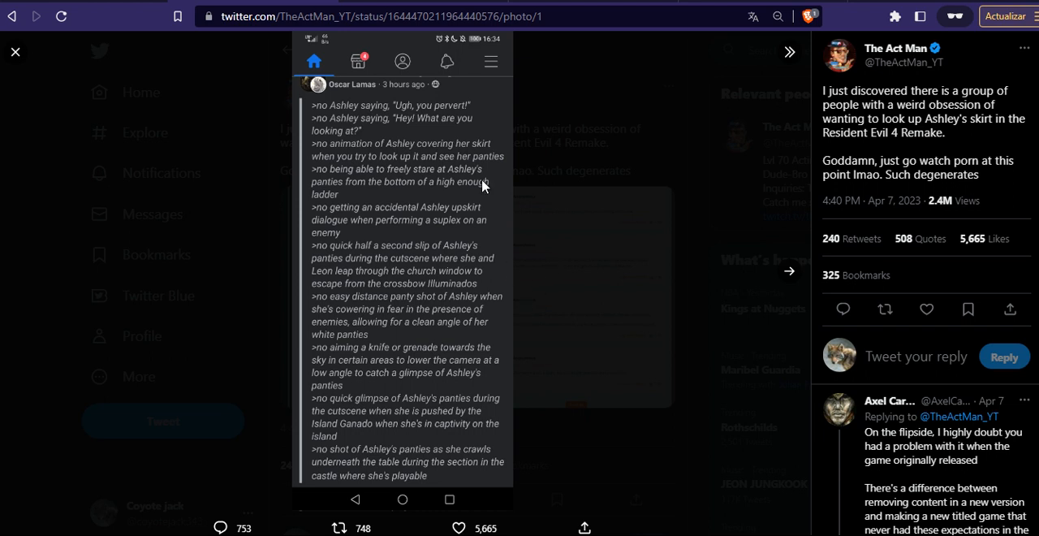
mouse_move(560, 118)
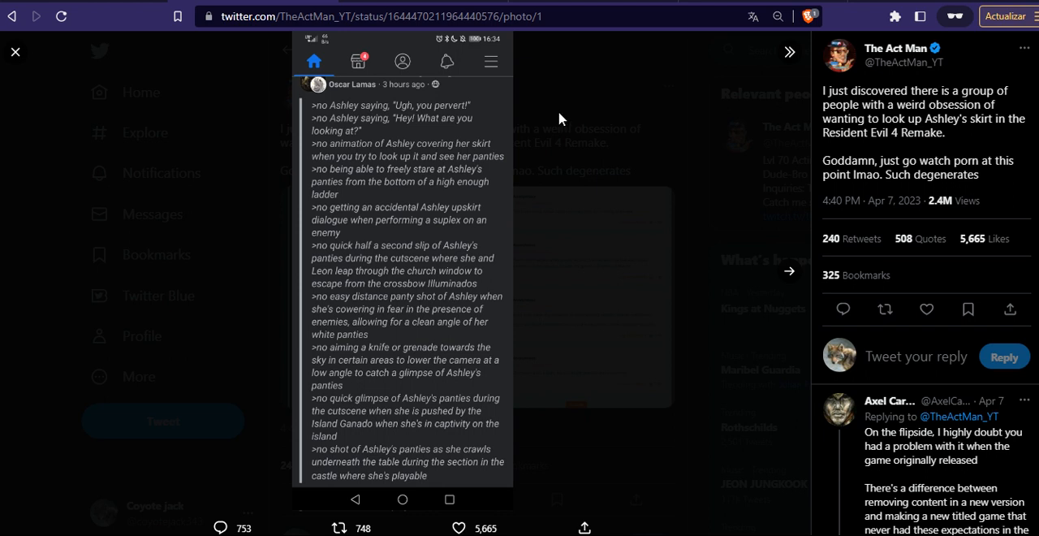
mouse_move(163, 66)
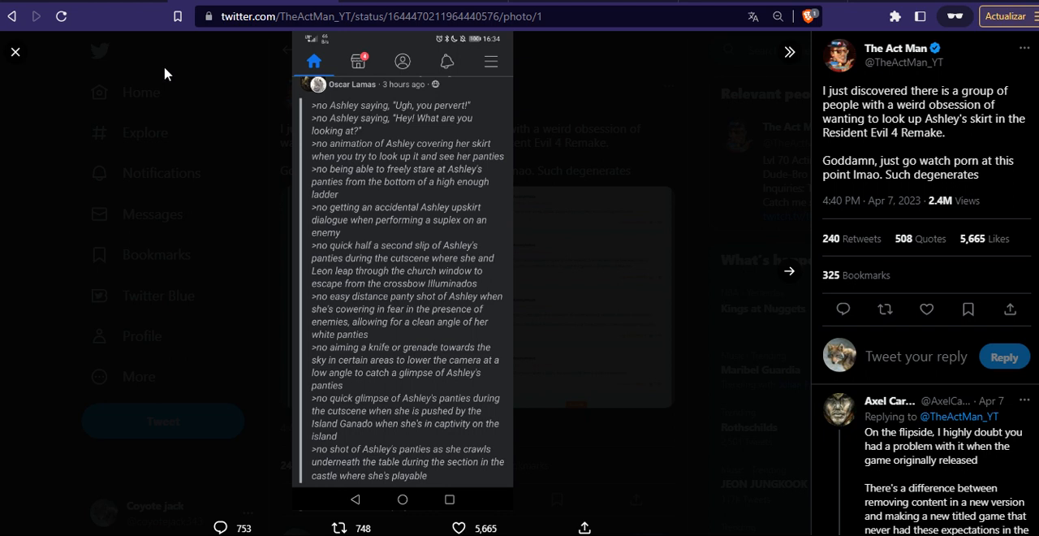
mouse_move(332, 236)
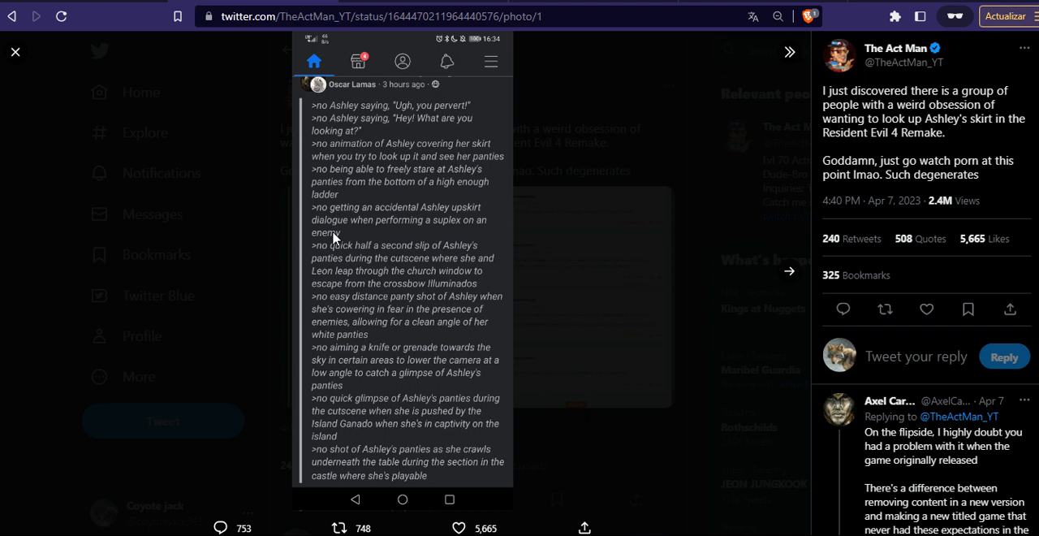
mouse_move(293, 247)
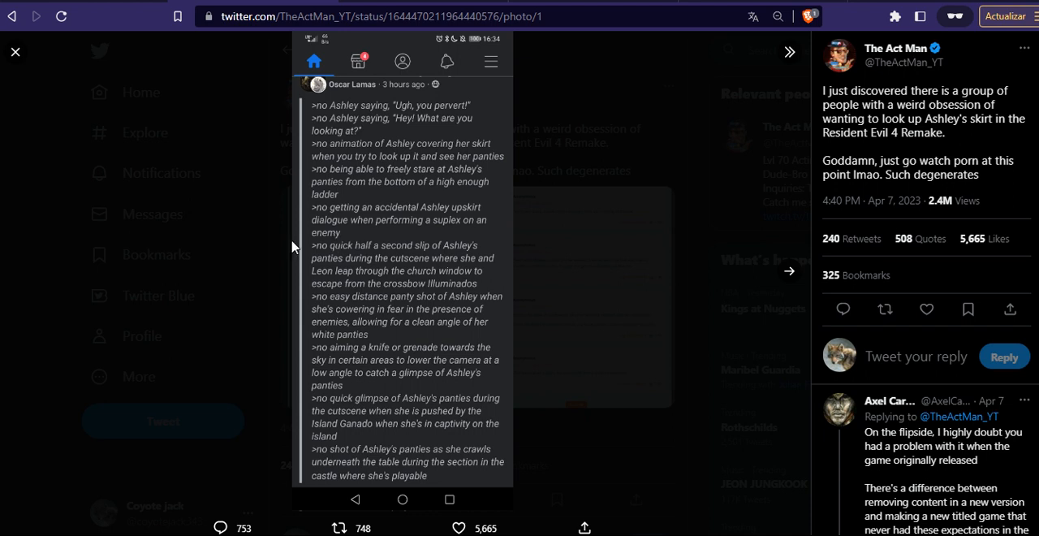
mouse_move(202, 299)
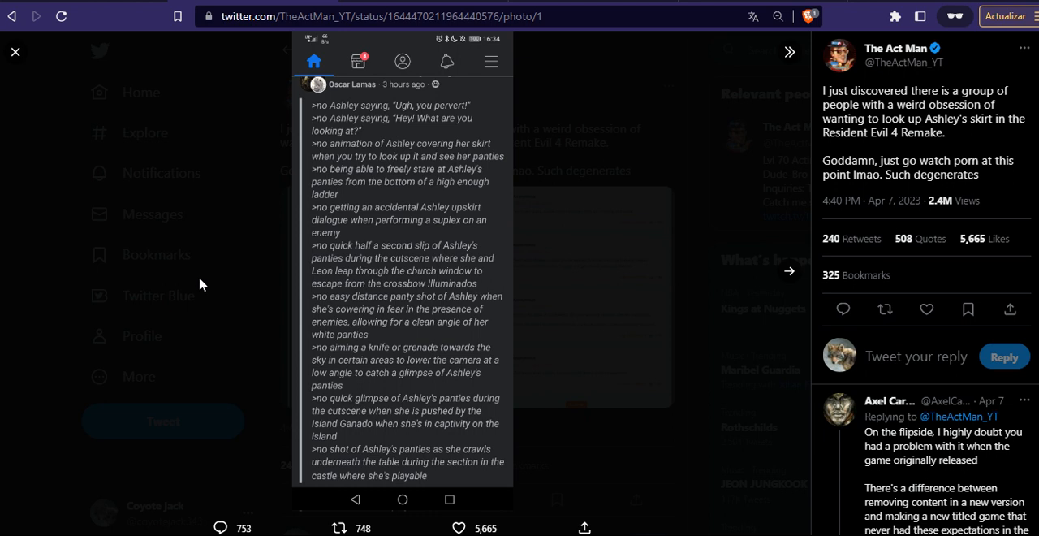
Close the photo viewer to return to The Act Man's tweet page
click(15, 51)
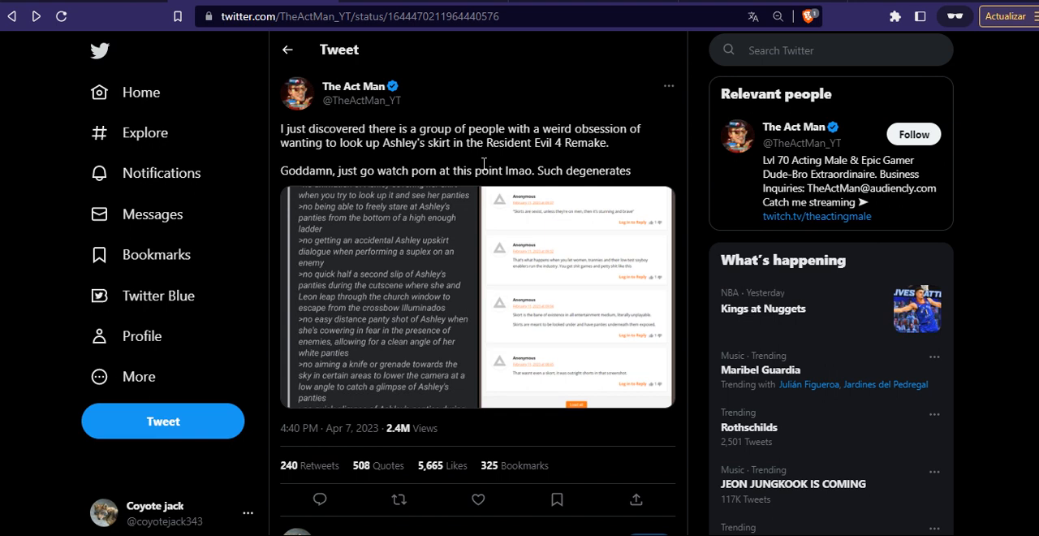
mouse_move(472, 185)
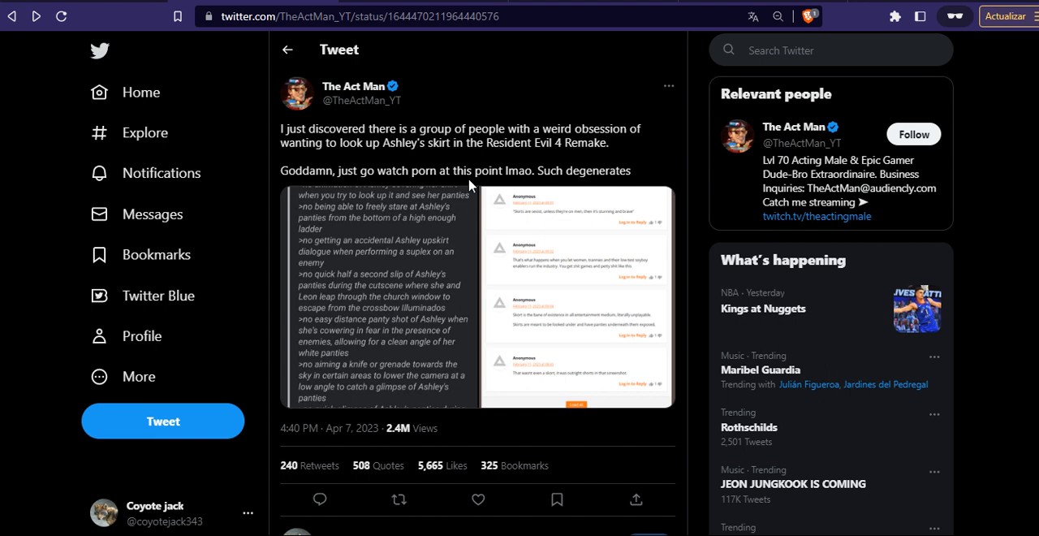
mouse_move(473, 166)
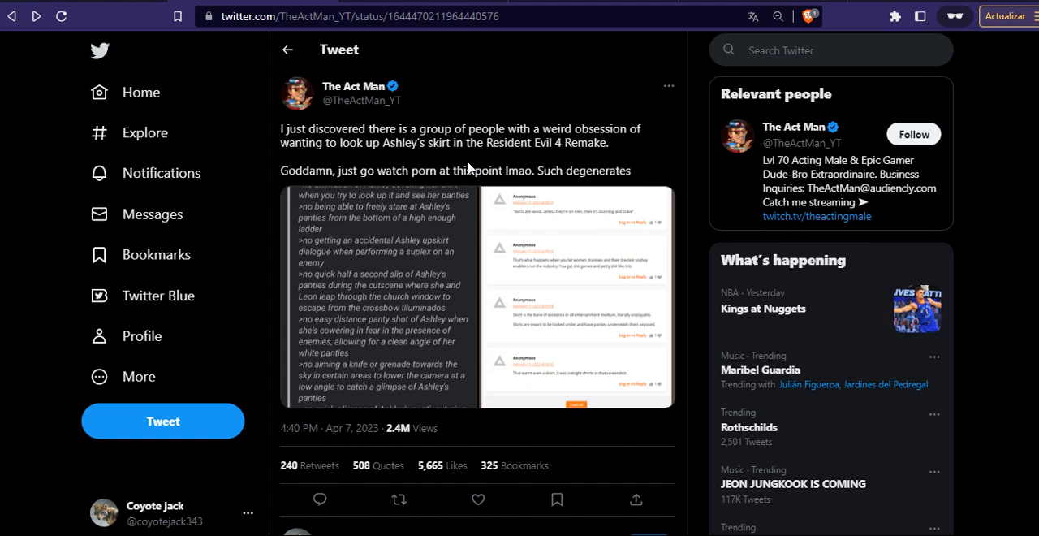
mouse_move(469, 167)
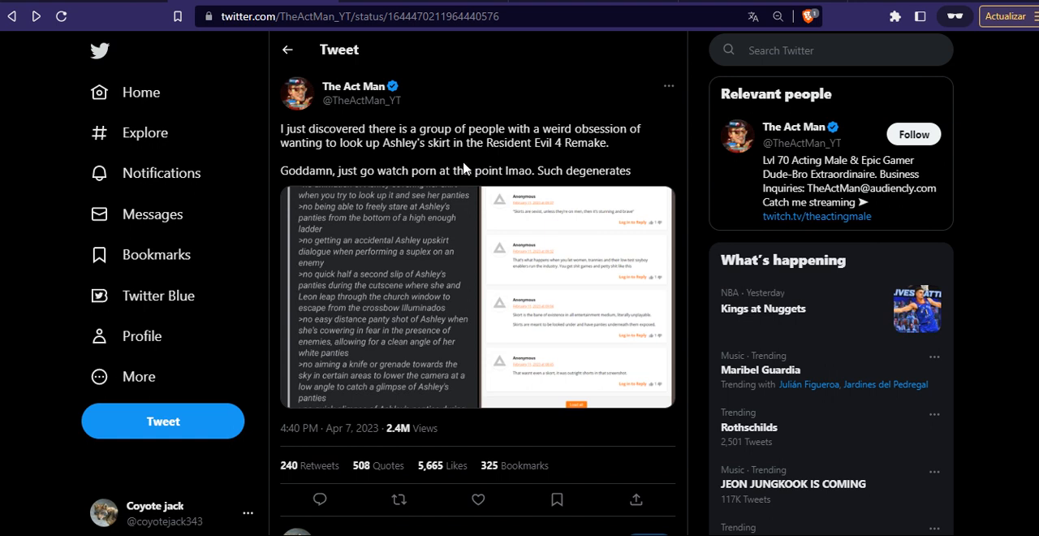
mouse_move(640, 175)
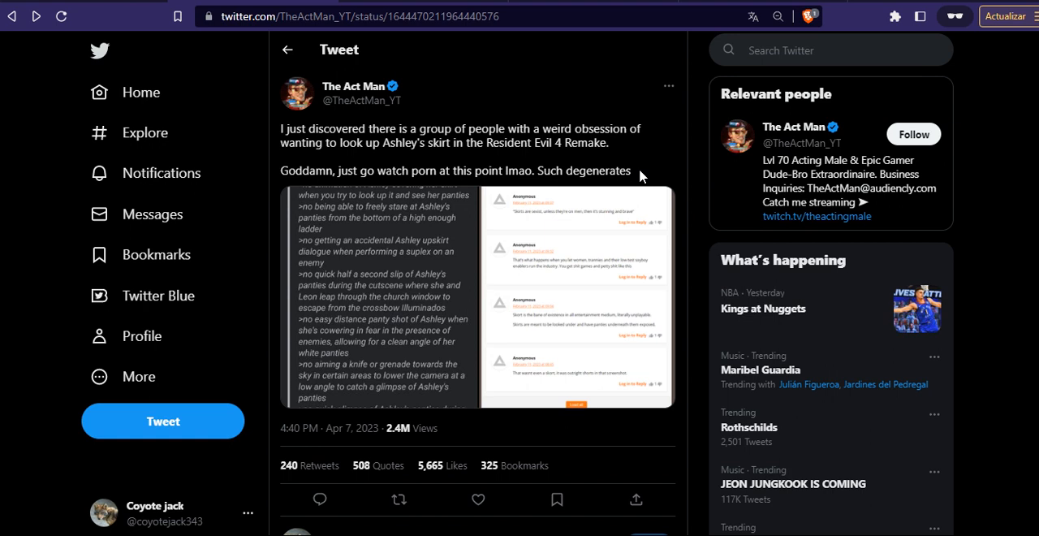
mouse_move(602, 158)
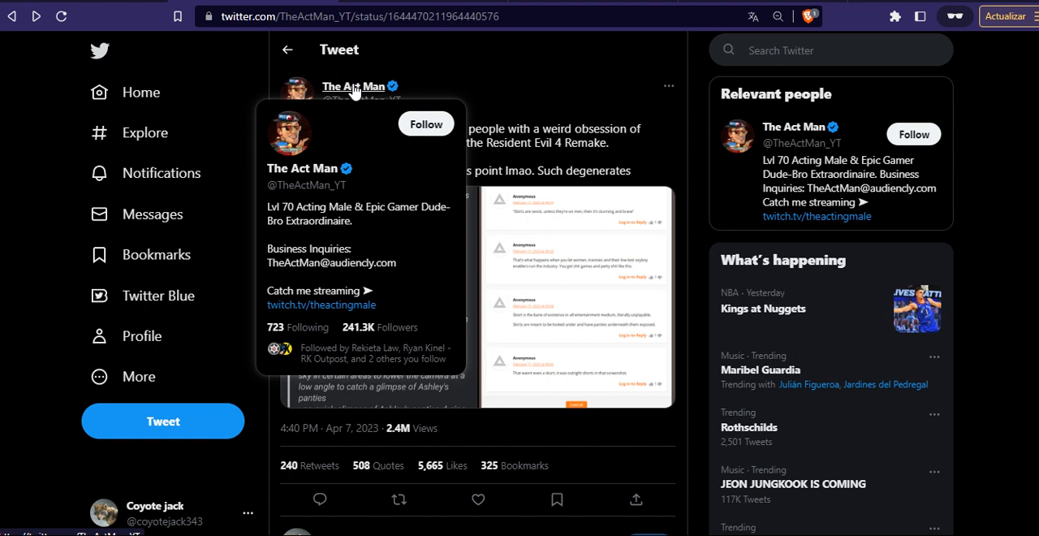
mouse_move(400, 110)
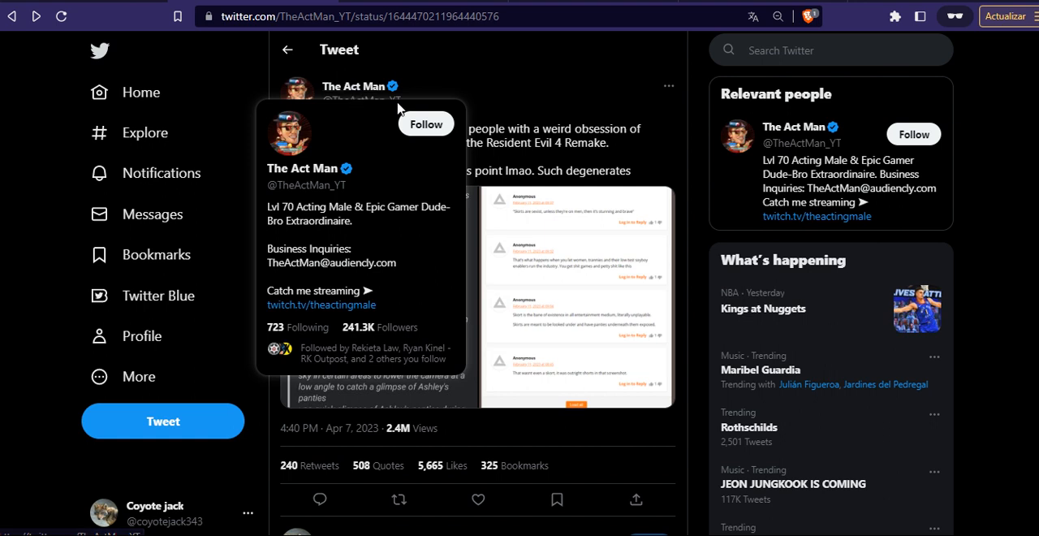
Open Perma Banned's Resident Evil 4 microtransactions article image full-size
click(162, 172)
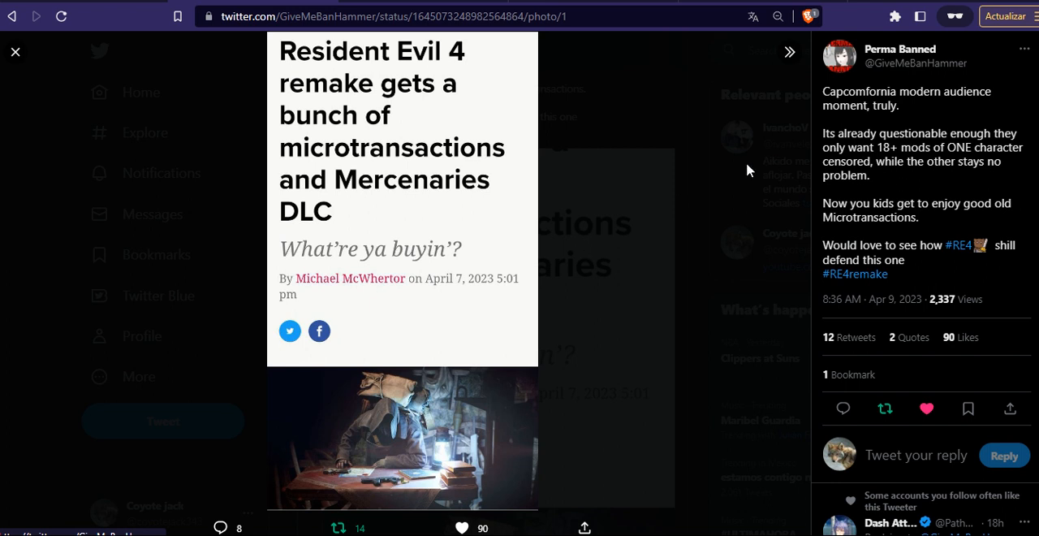
mouse_move(732, 169)
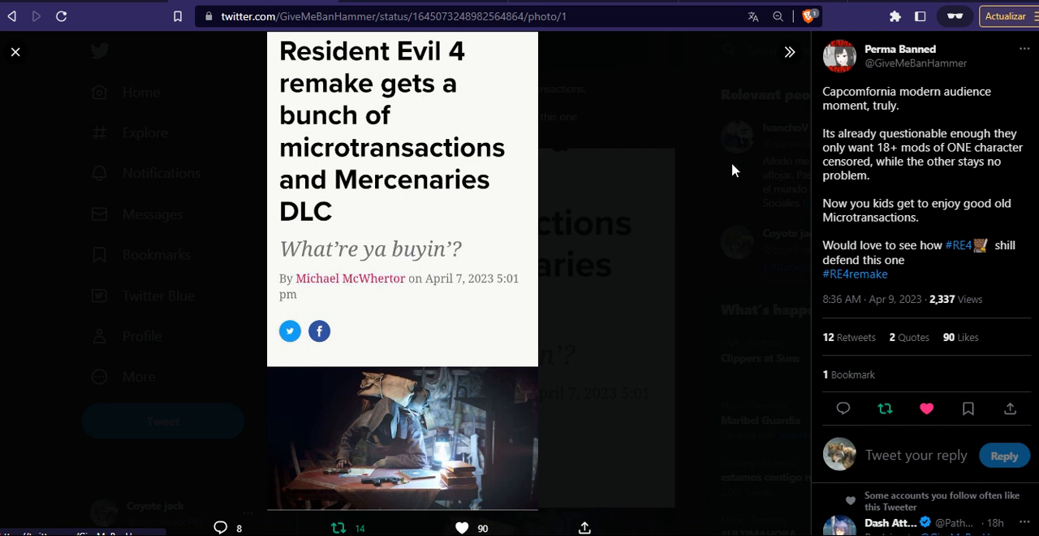
mouse_move(668, 148)
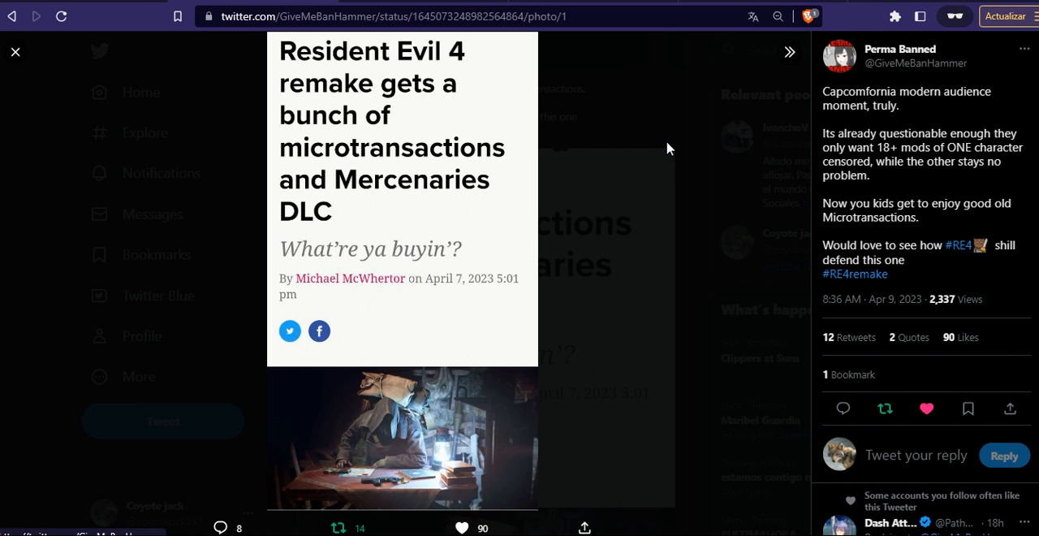
mouse_move(501, 269)
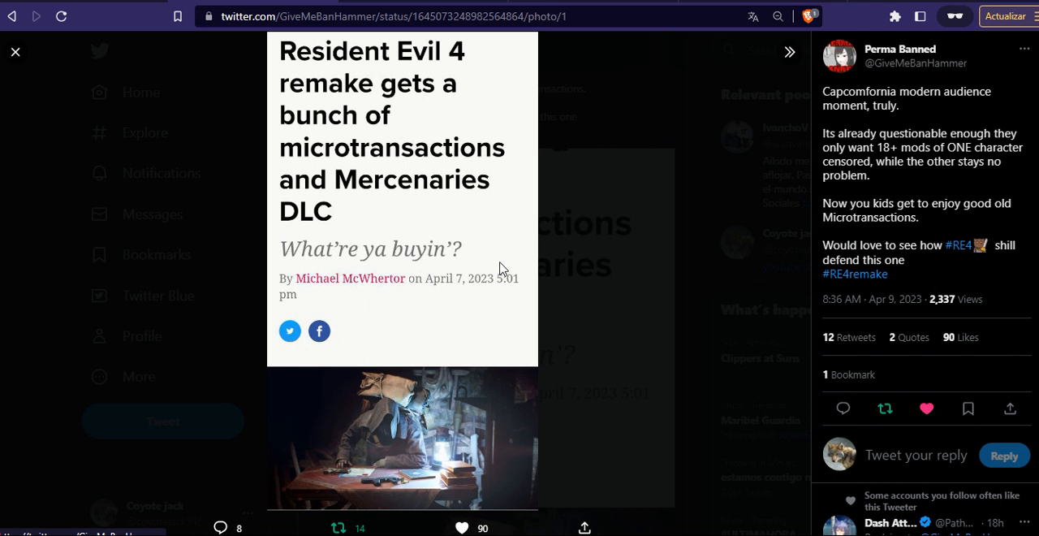
mouse_move(572, 279)
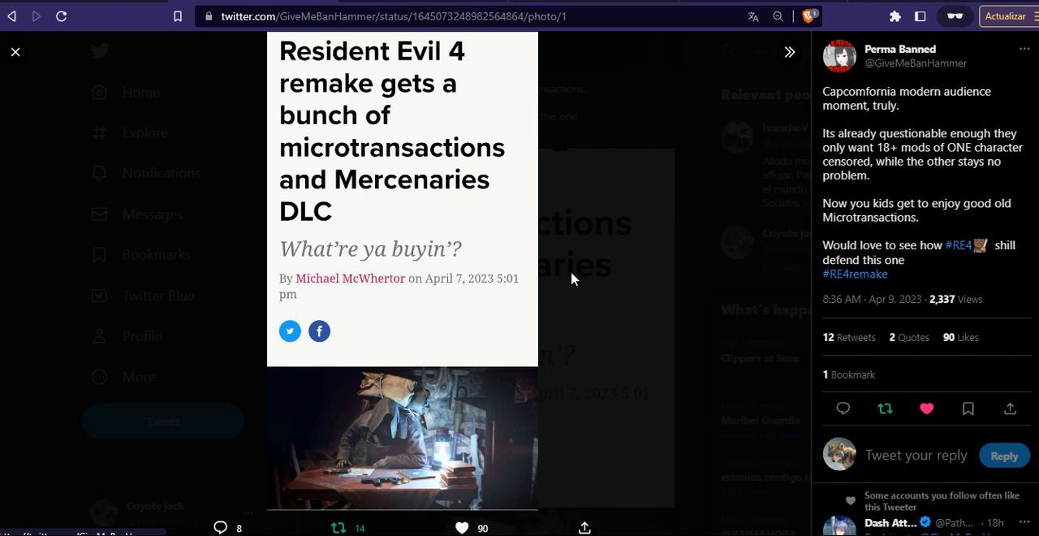
mouse_move(567, 282)
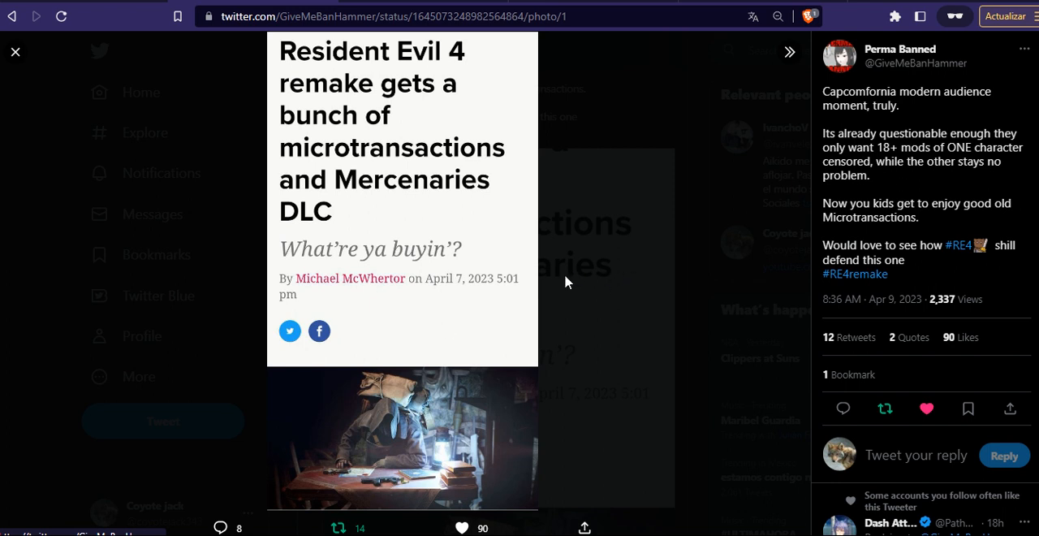
mouse_move(636, 193)
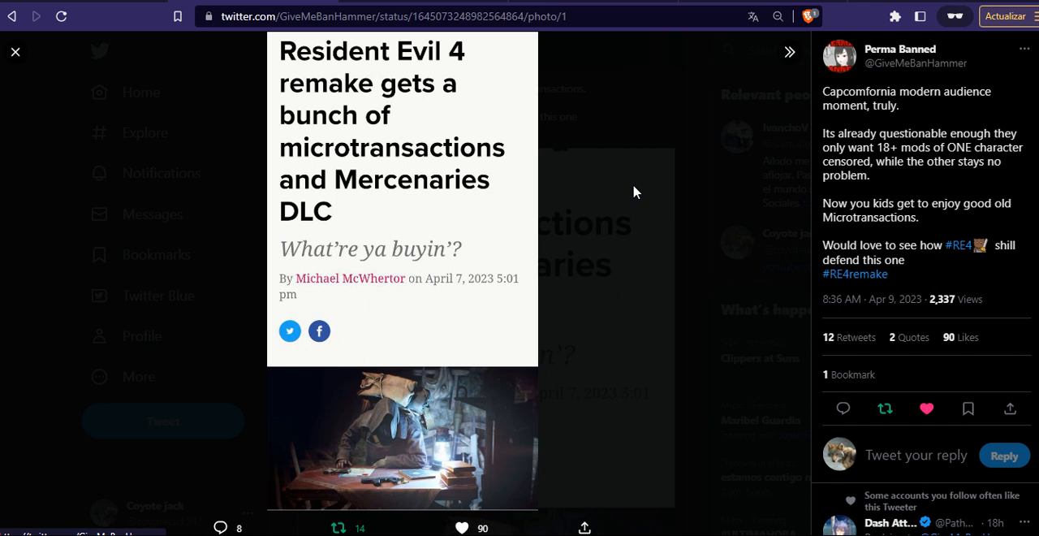
mouse_move(314, 290)
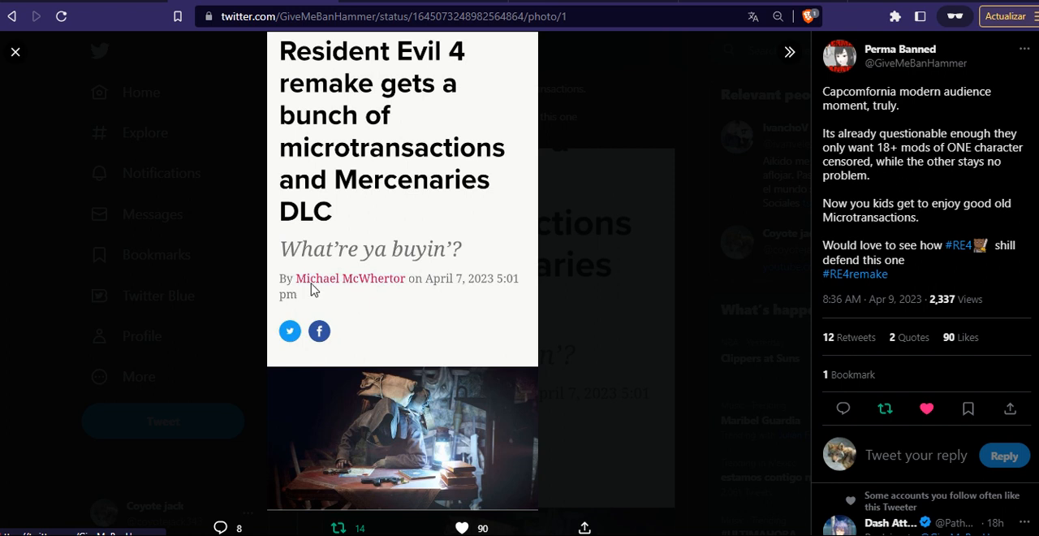